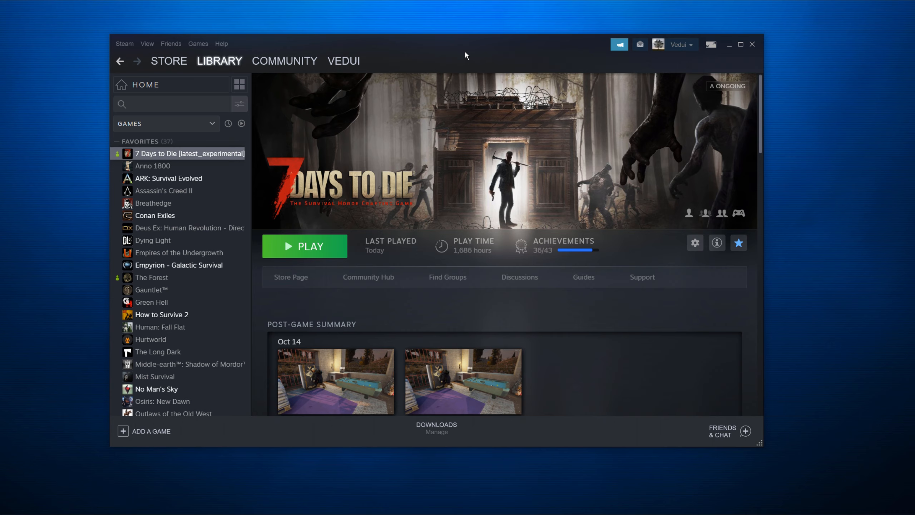
mouse_move(475, 62)
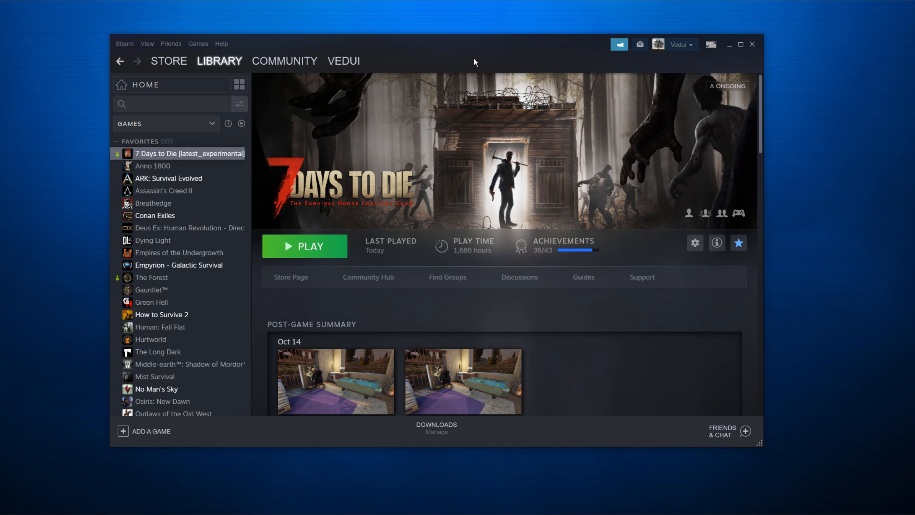
mouse_move(286, 128)
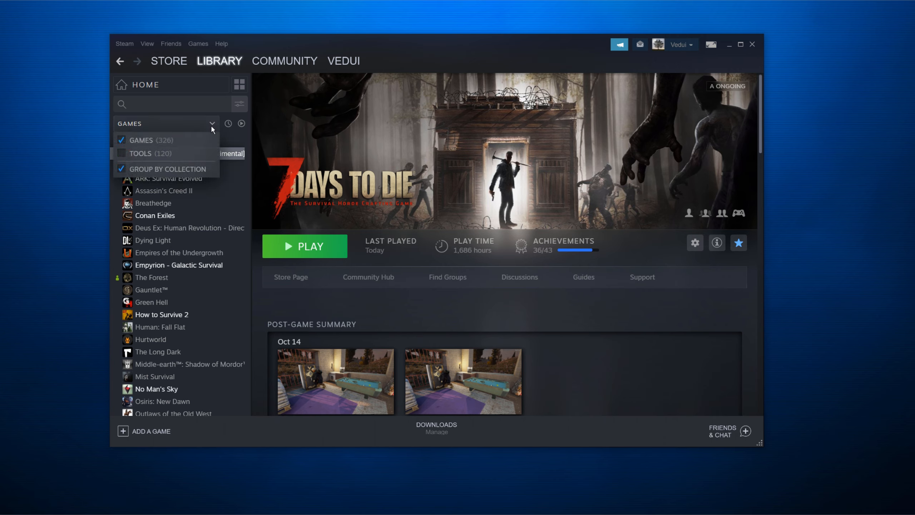
Step: Filter the library to Tools only and select the 7 Days to Die Dedicated Server
left_click(122, 153)
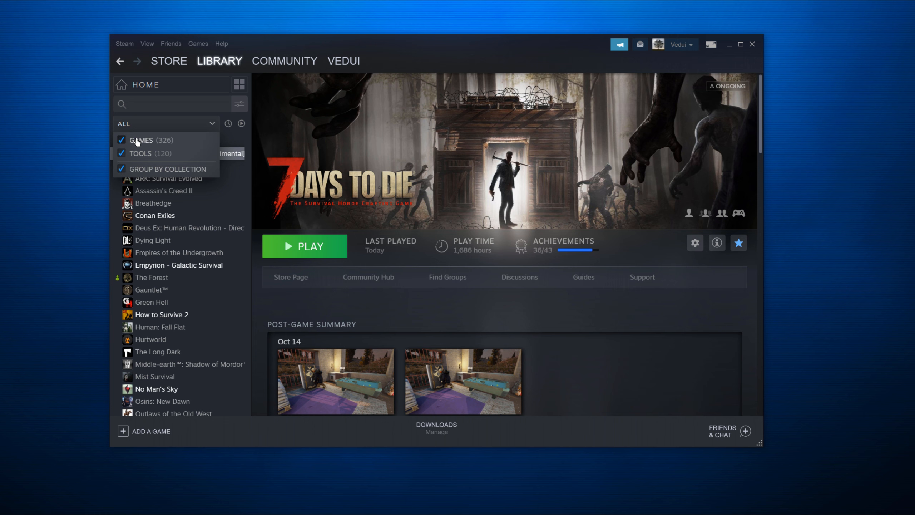
left_click(122, 140)
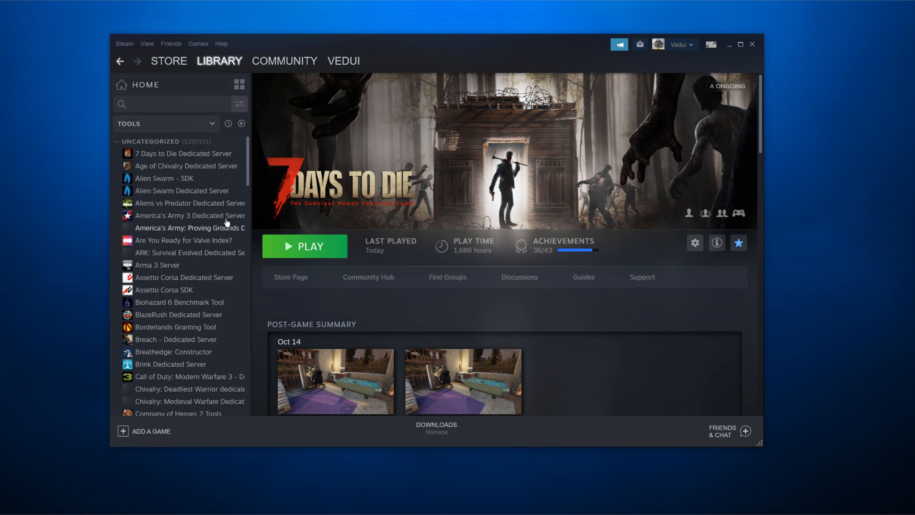
mouse_move(162, 170)
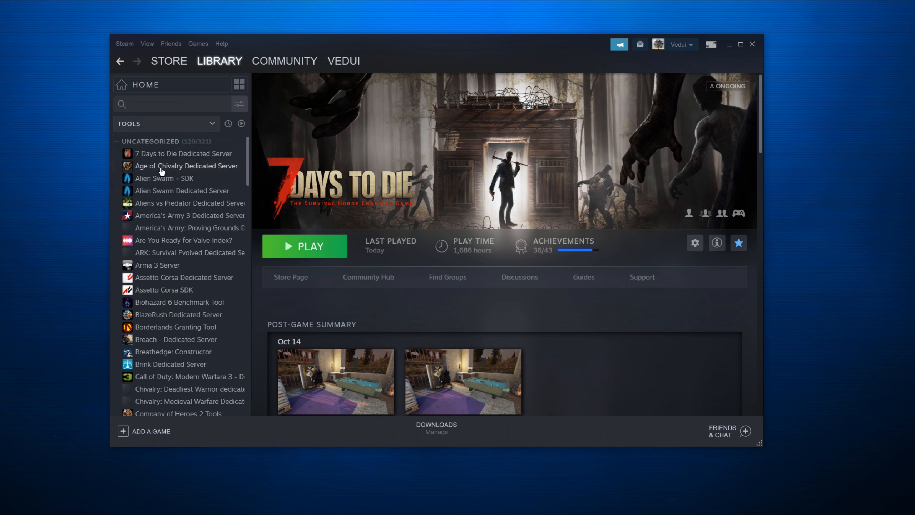
left_click(183, 153)
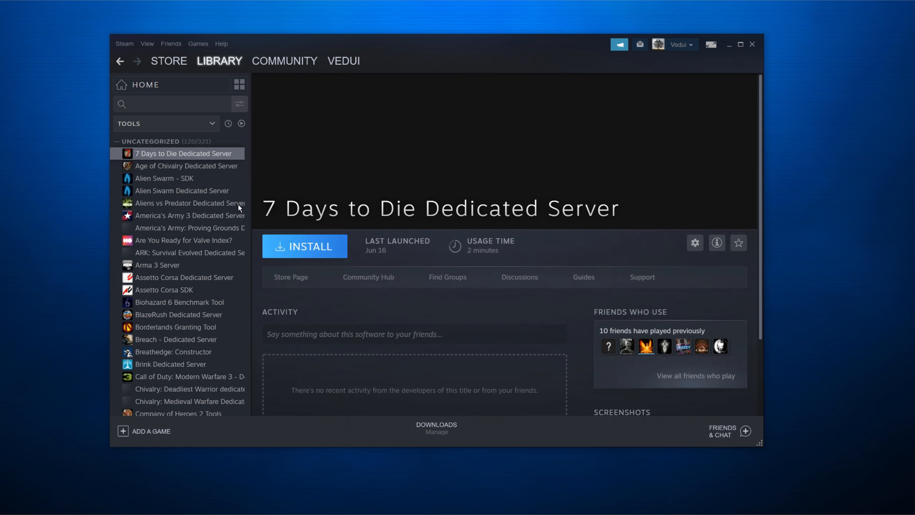
mouse_move(194, 160)
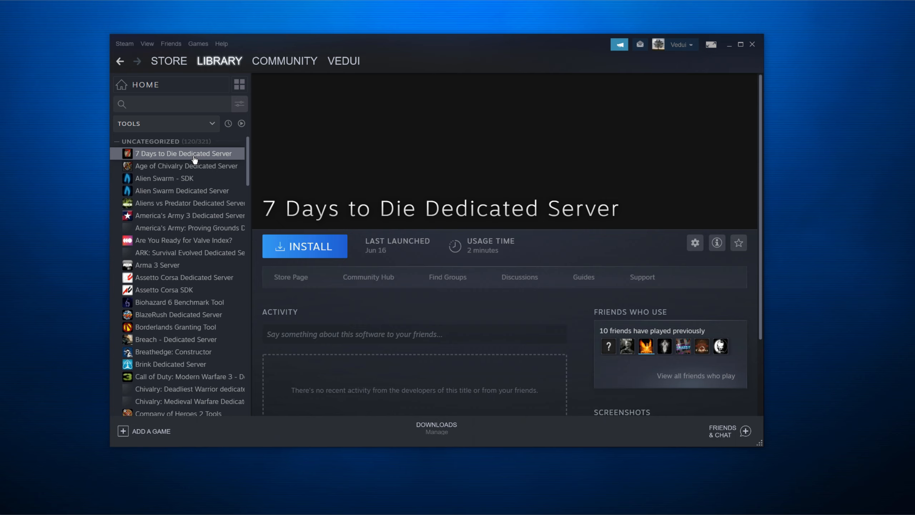
Step: In the server's Properties > Betas, opt into the latest_experimental unstable build
right_click(183, 153)
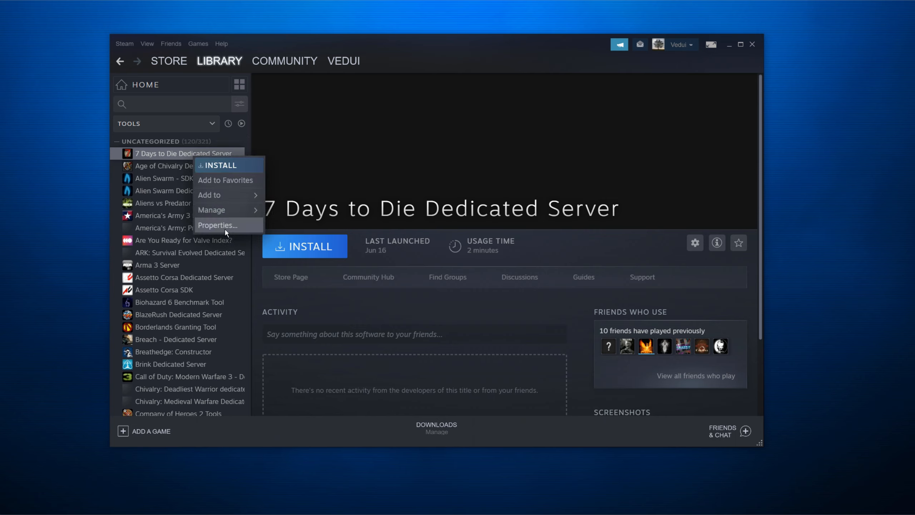
left_click(217, 225)
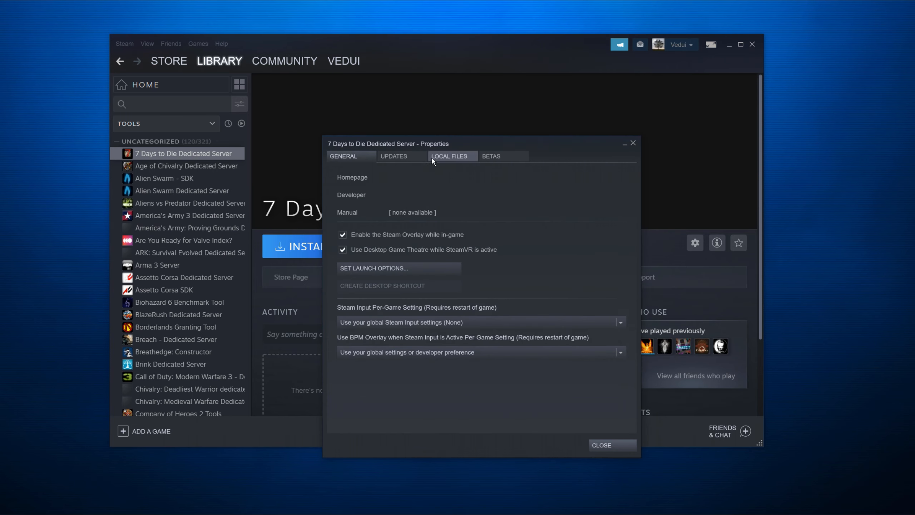
left_click(491, 156)
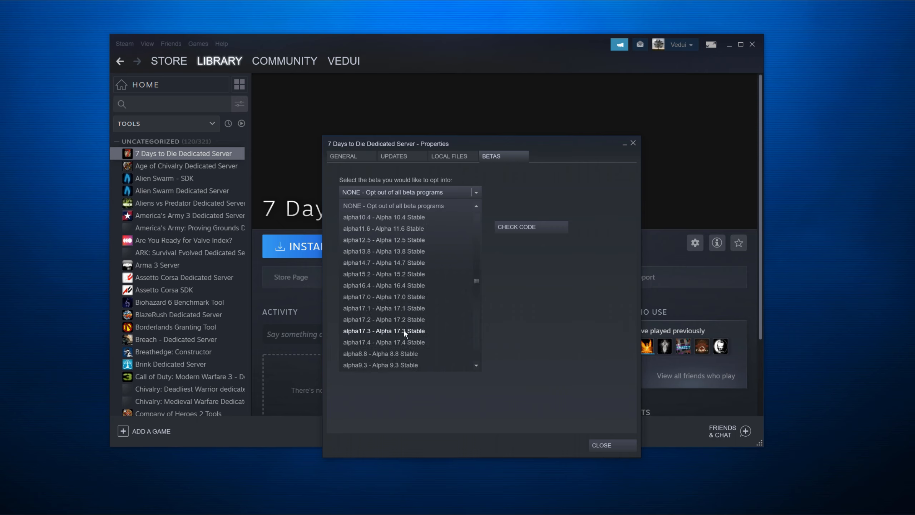
mouse_move(402, 342)
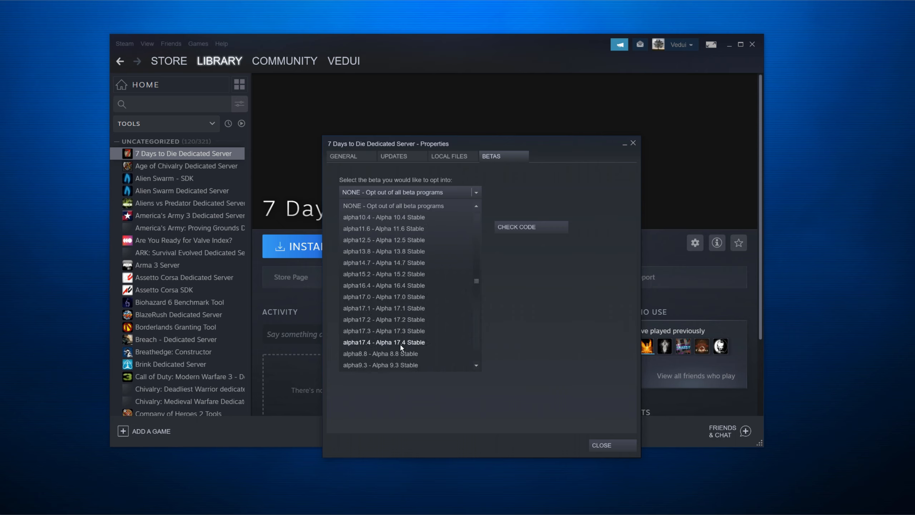
mouse_move(404, 345)
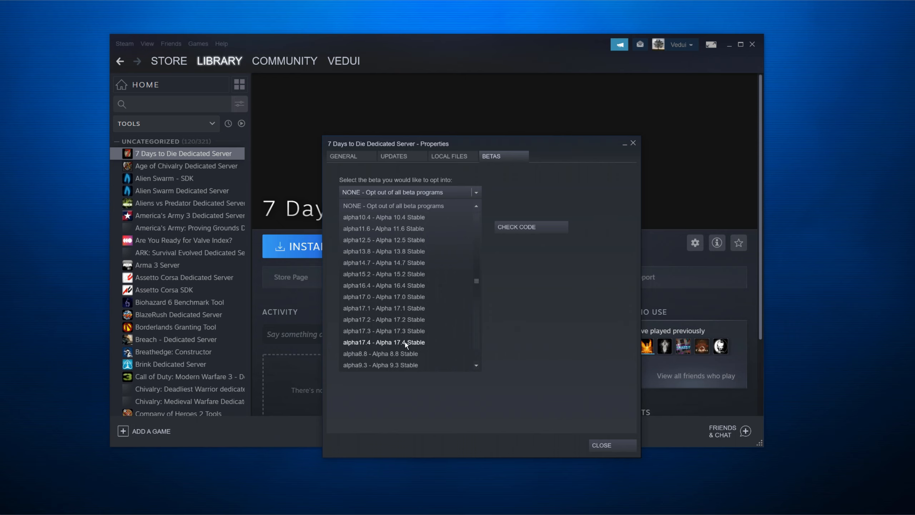
scroll("down", 3)
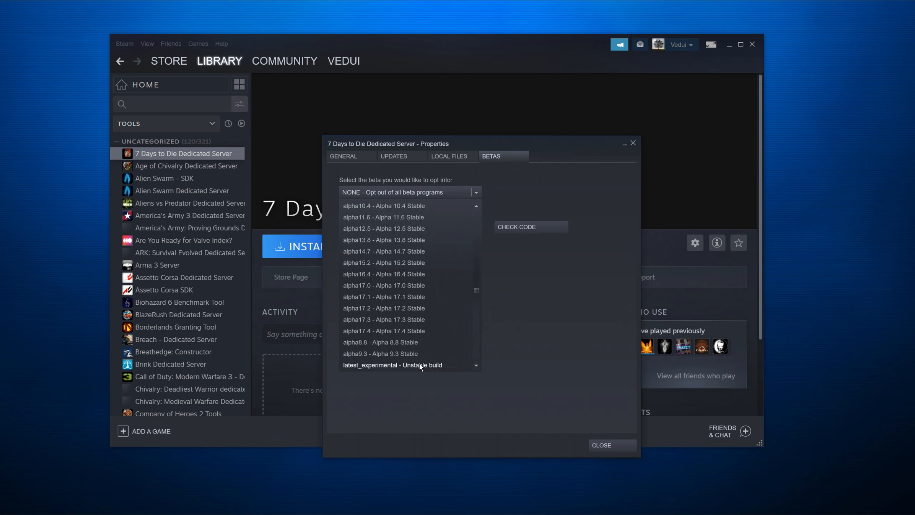
left_click(602, 445)
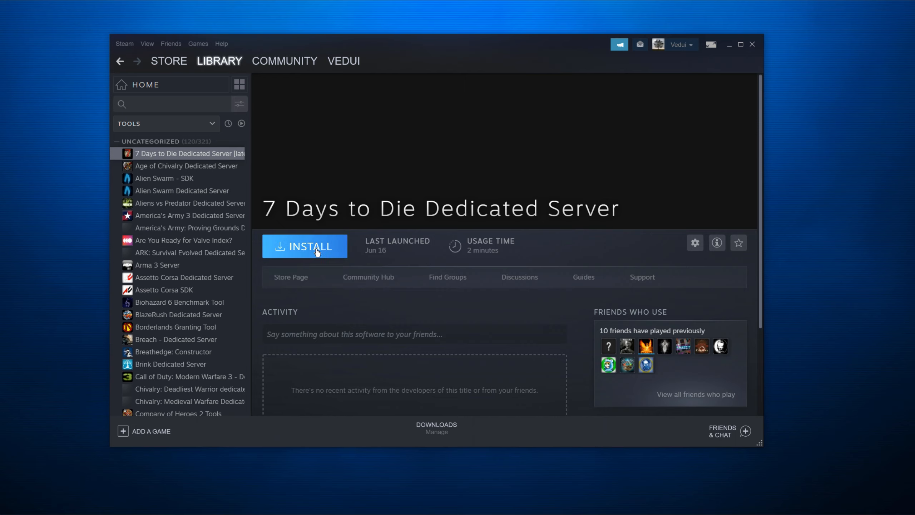
Step: Install the dedicated server to the default location and let the download finish
left_click(303, 246)
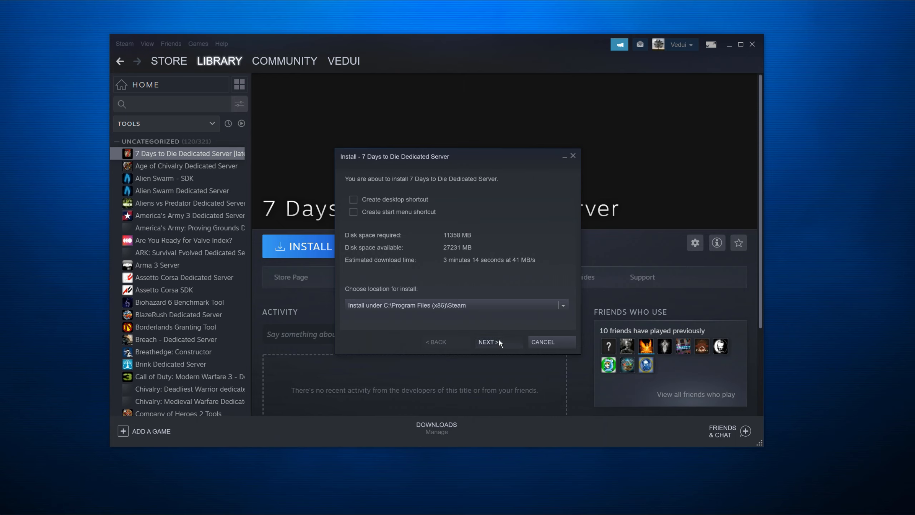
left_click(489, 342)
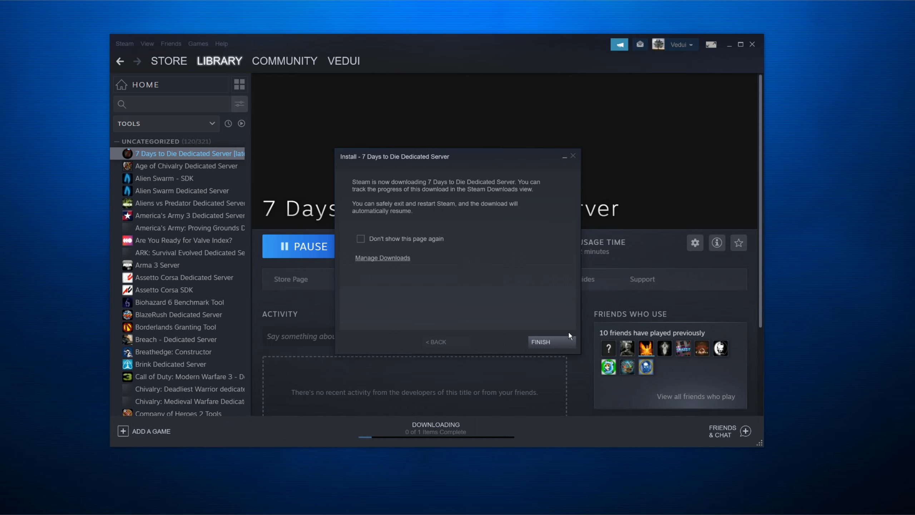
left_click(539, 342)
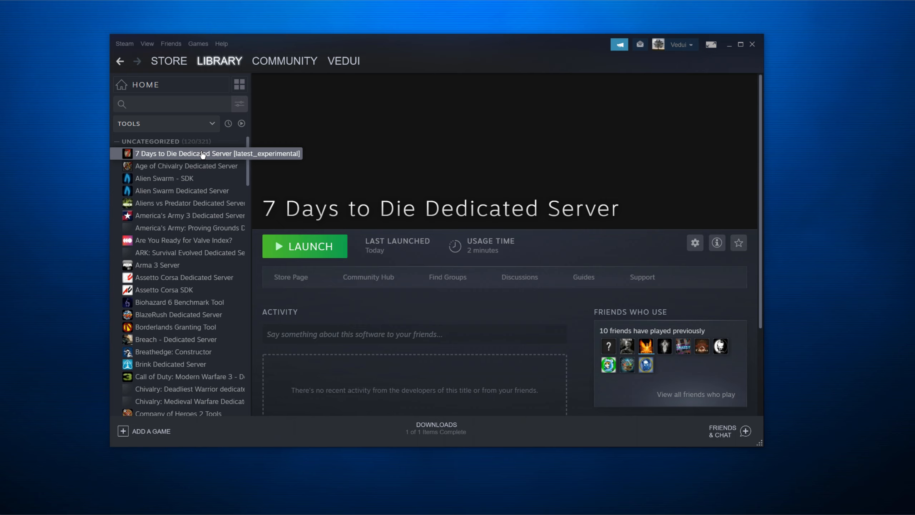
Step: Browse the server's local files and bring up the context menu for serverconfig.xml
left_click(694, 243)
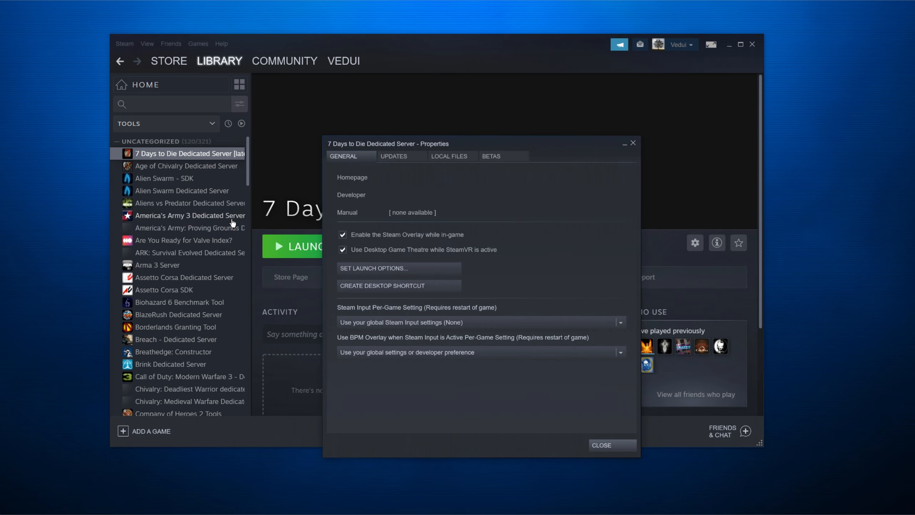
left_click(449, 156)
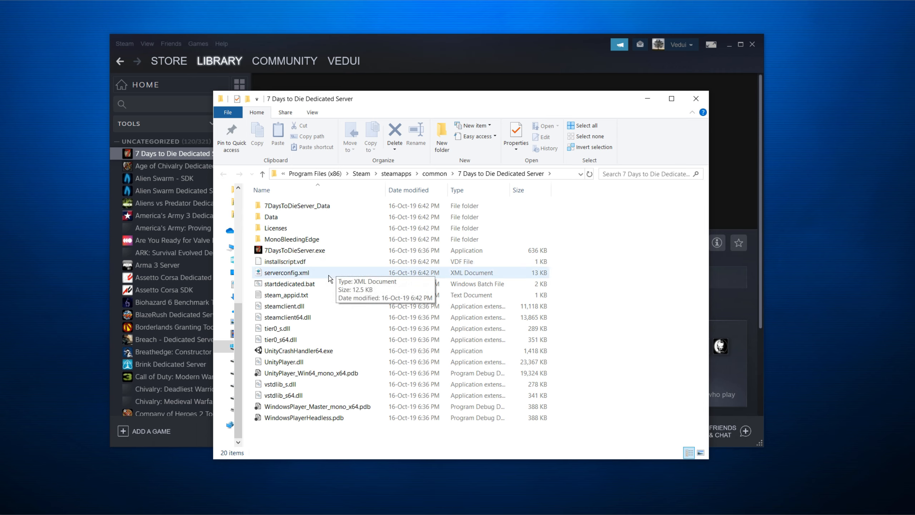
mouse_move(287, 273)
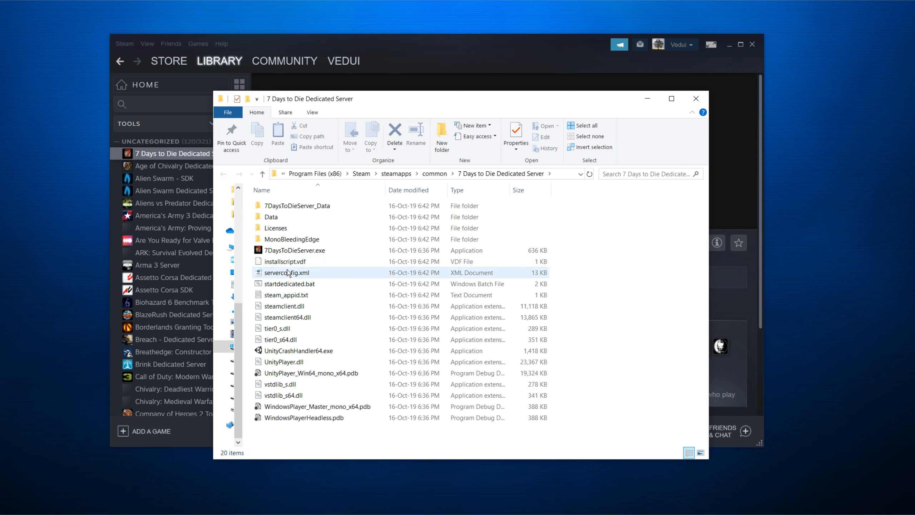
left_click(286, 272)
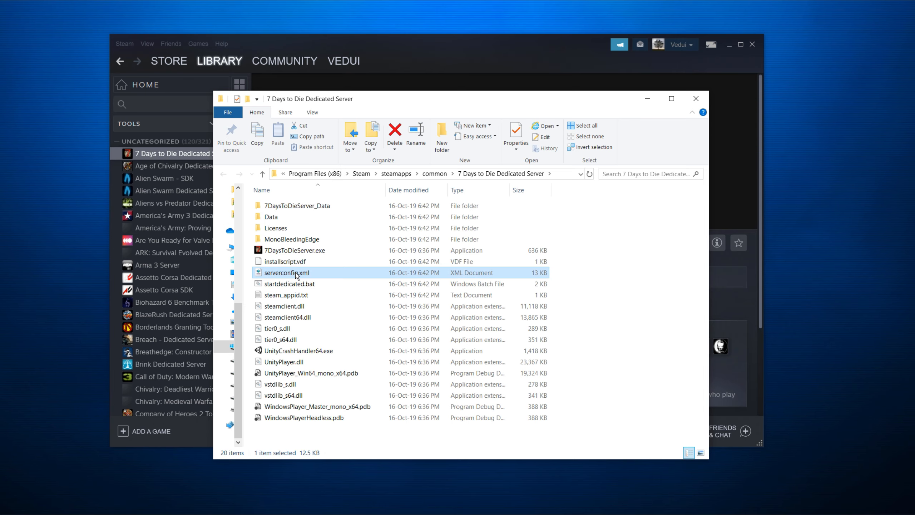
right_click(287, 272)
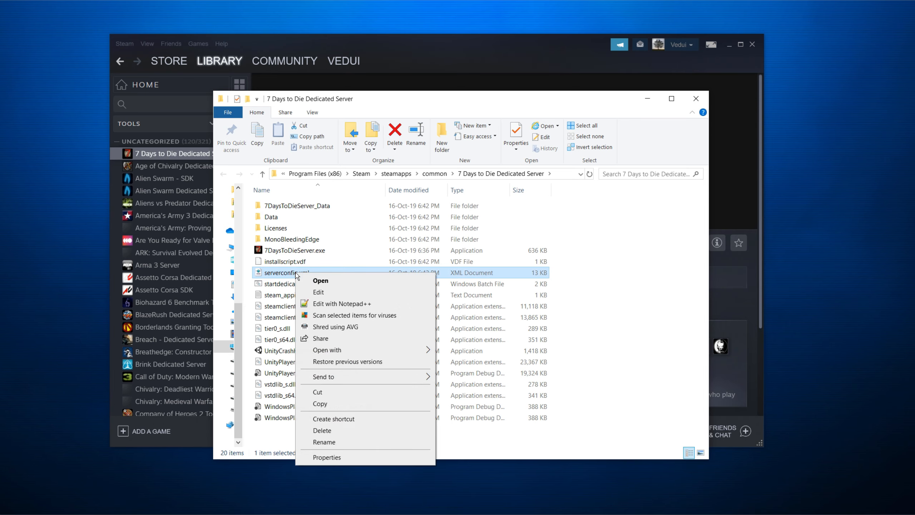
Step: Edit serverconfig.xml with Notepad++ and review the networking and slot settings
left_click(342, 303)
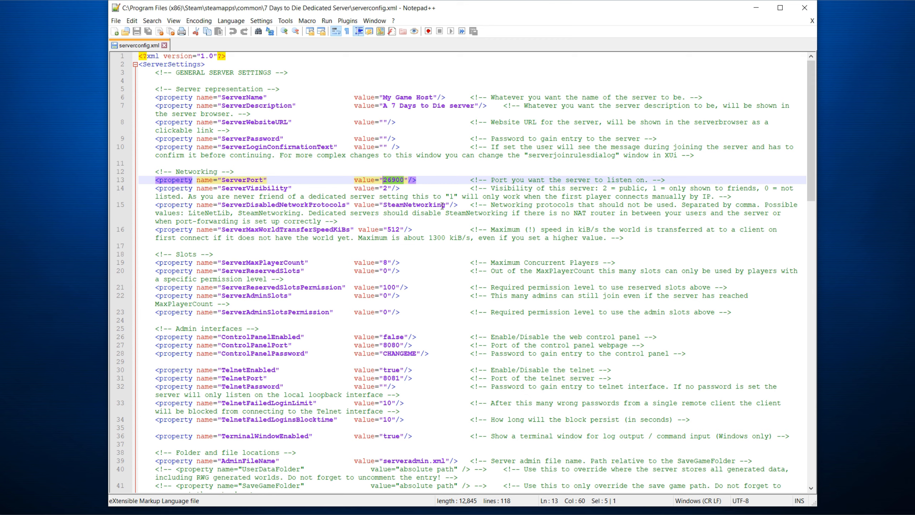
mouse_move(446, 205)
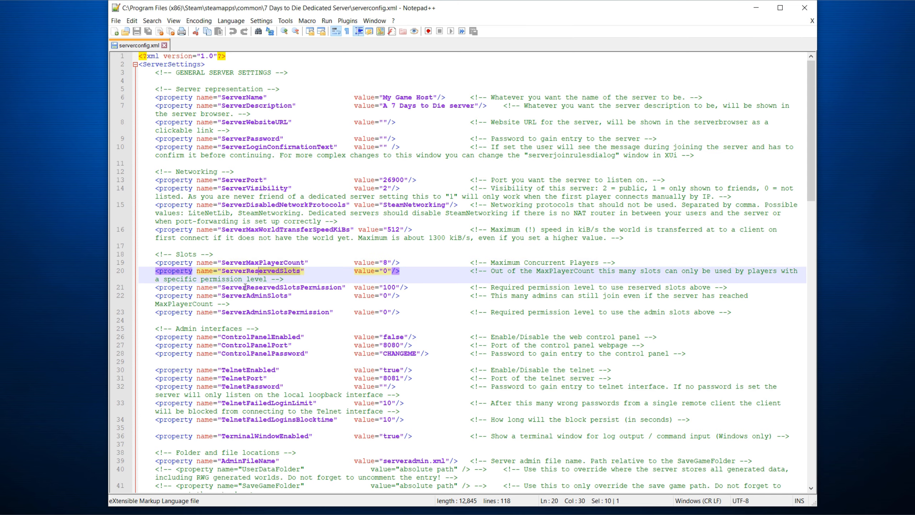
scroll("down", 3)
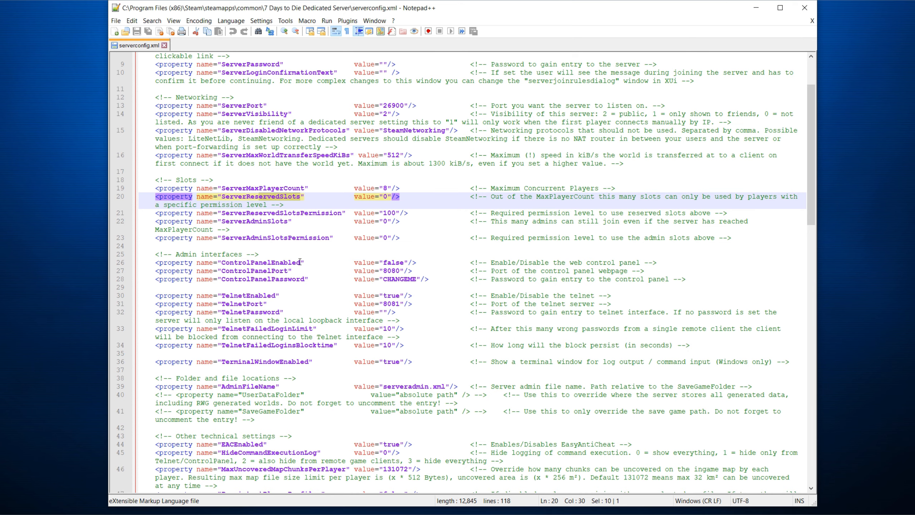
scroll("down", 3)
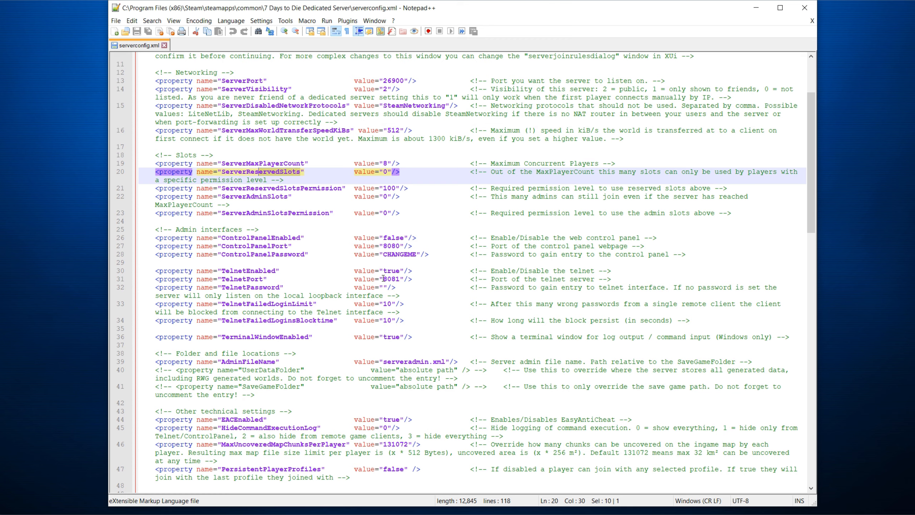
mouse_move(401, 272)
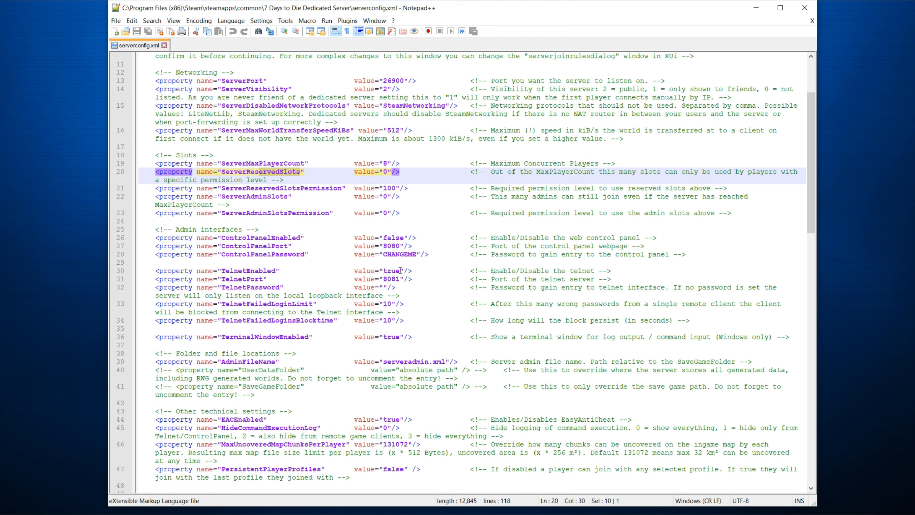
left_click(386, 286)
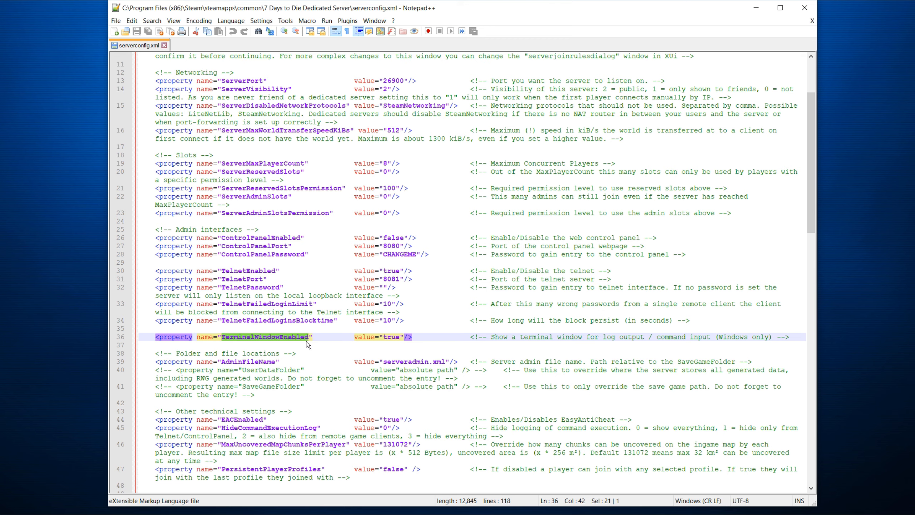
mouse_move(310, 340)
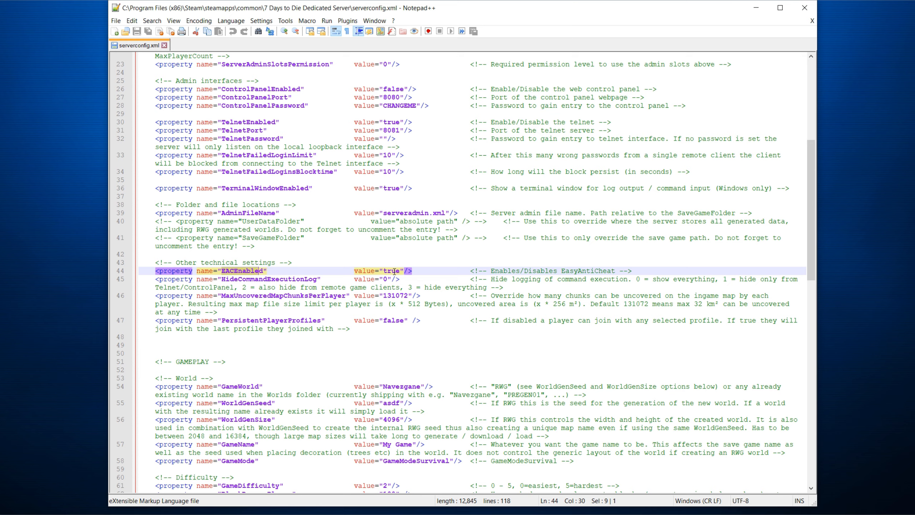
scroll("down", 3)
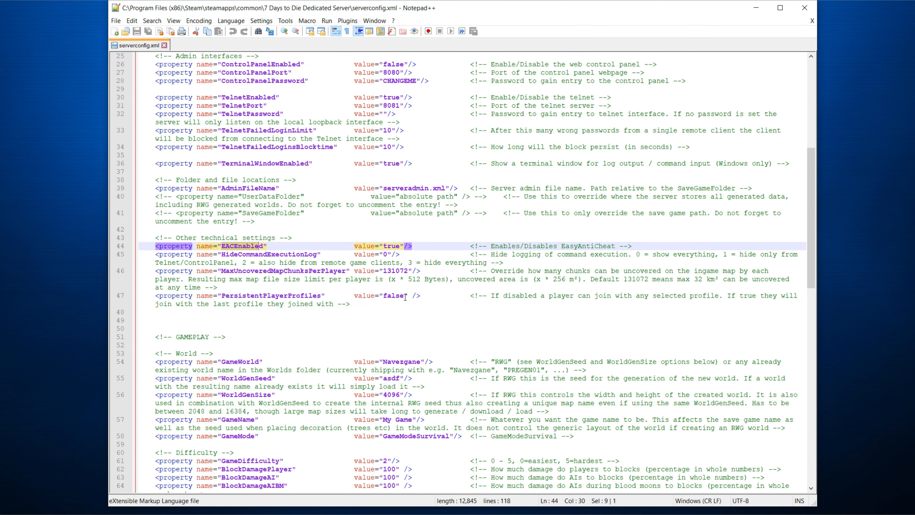
mouse_move(643, 299)
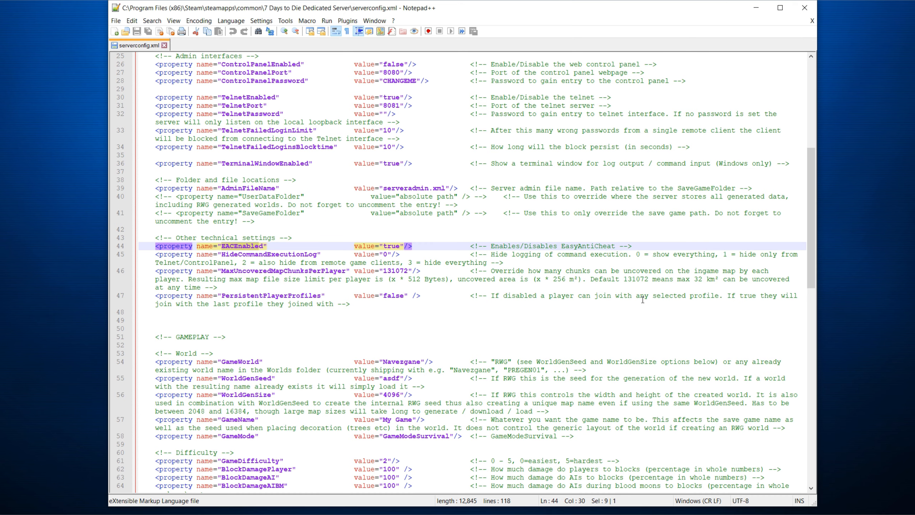
scroll("down", 3)
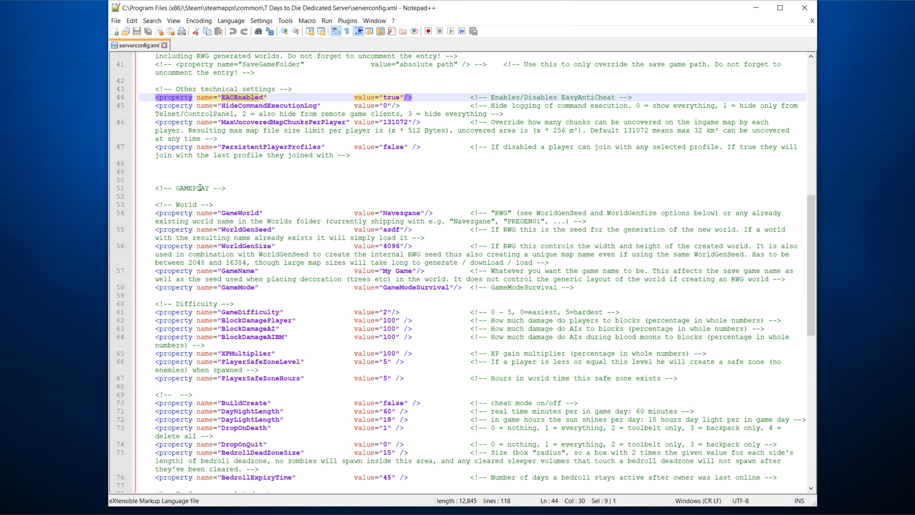
scroll("down", 3)
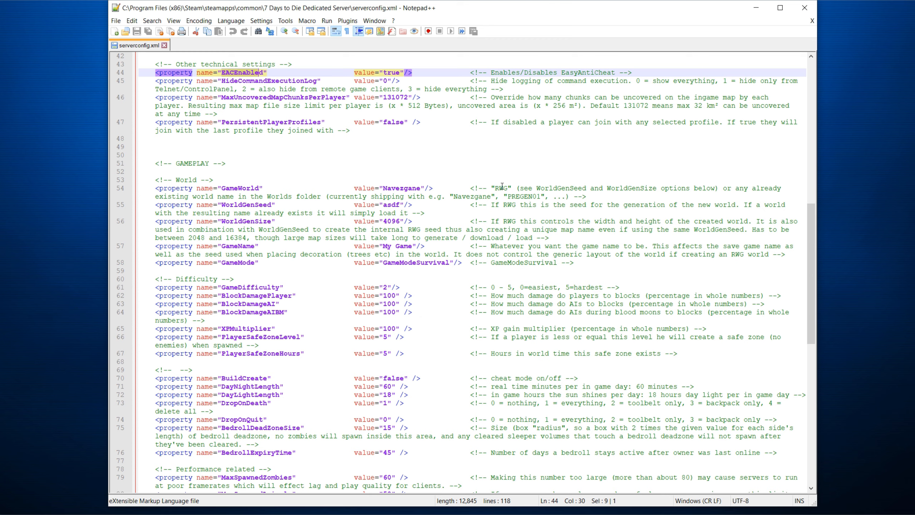
mouse_move(496, 187)
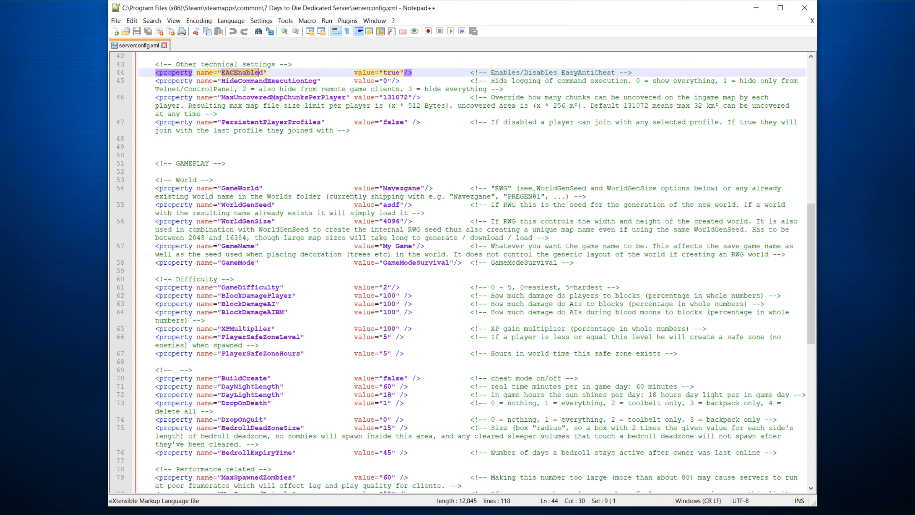
mouse_move(419, 184)
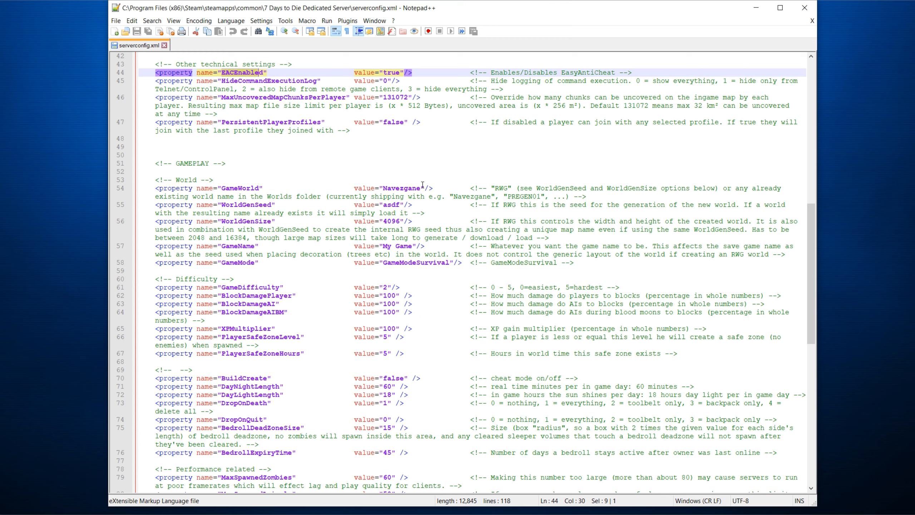
mouse_move(464, 186)
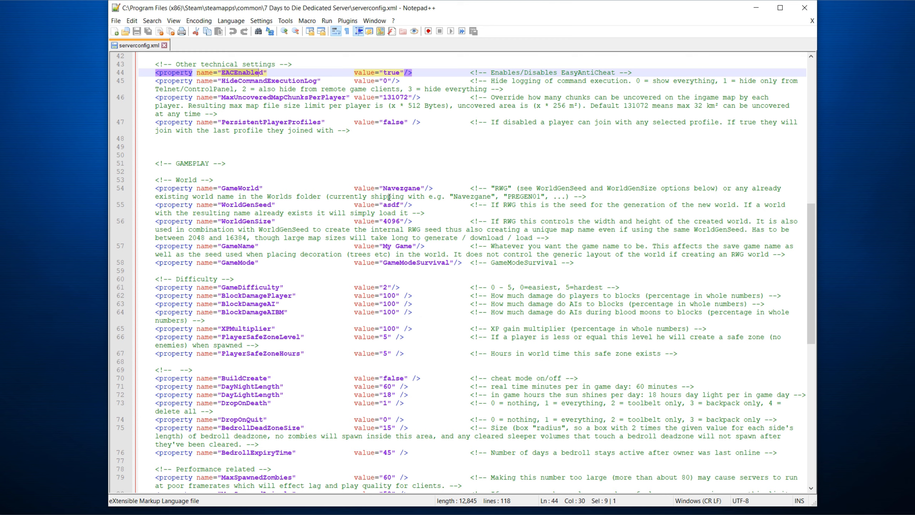
mouse_move(396, 202)
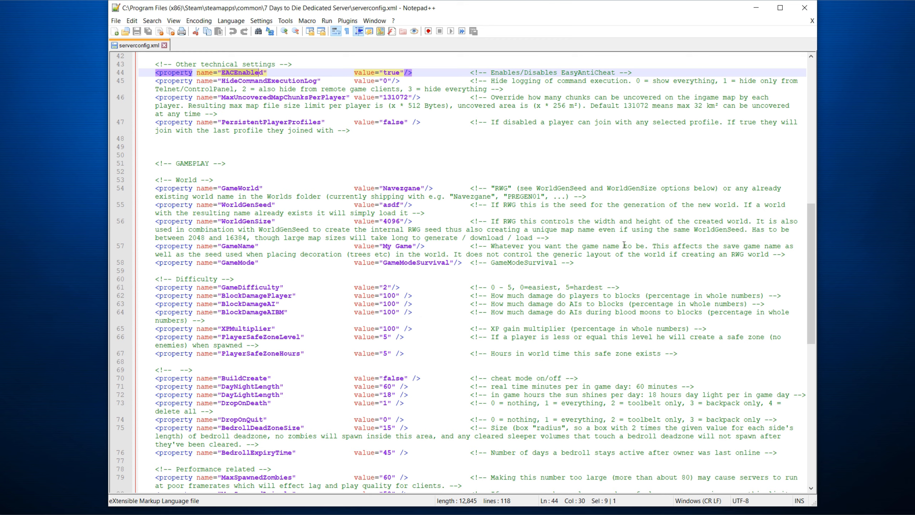
mouse_move(777, 249)
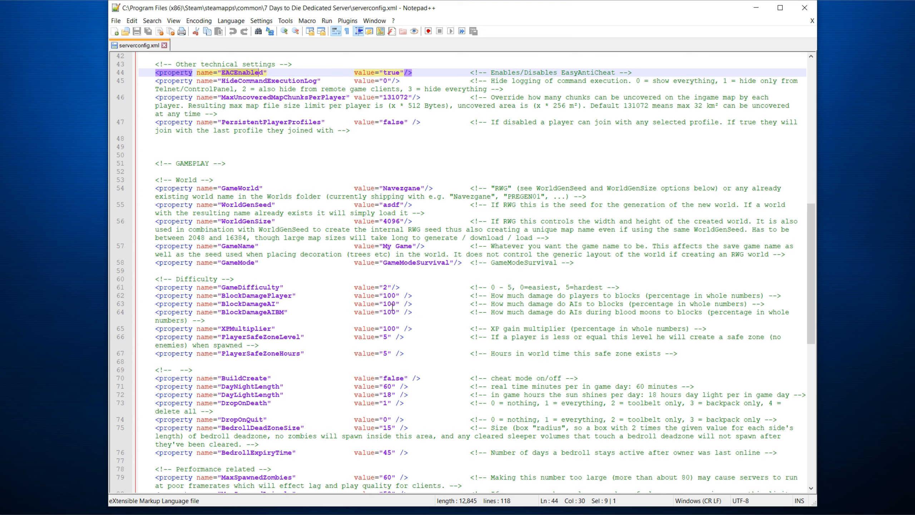
left_click(270, 303)
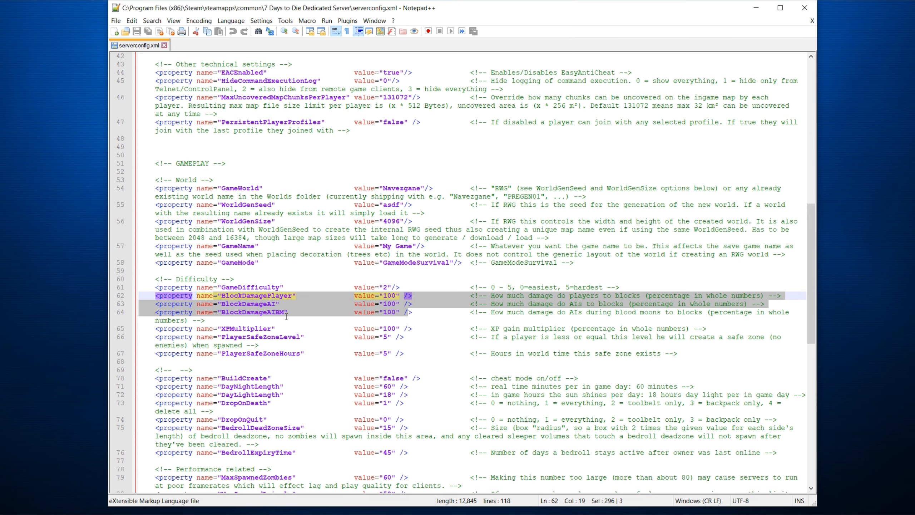
scroll("down", 3)
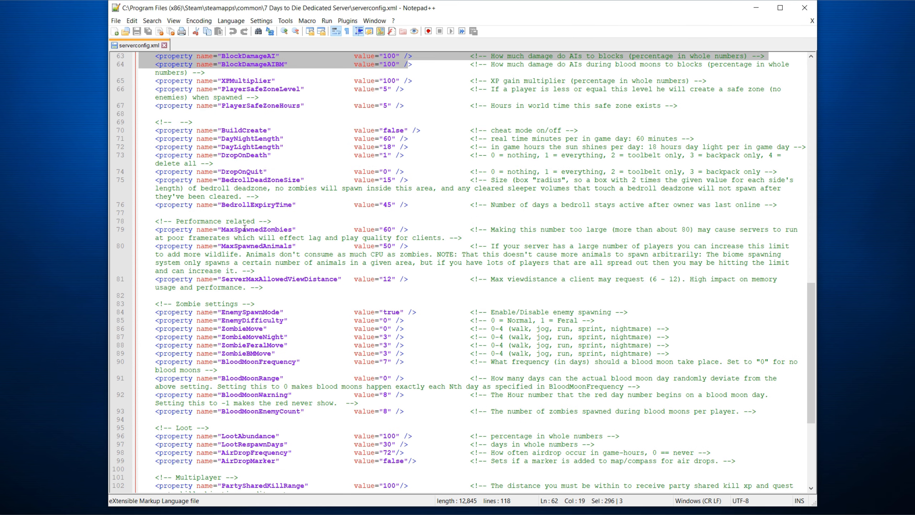
mouse_move(386, 233)
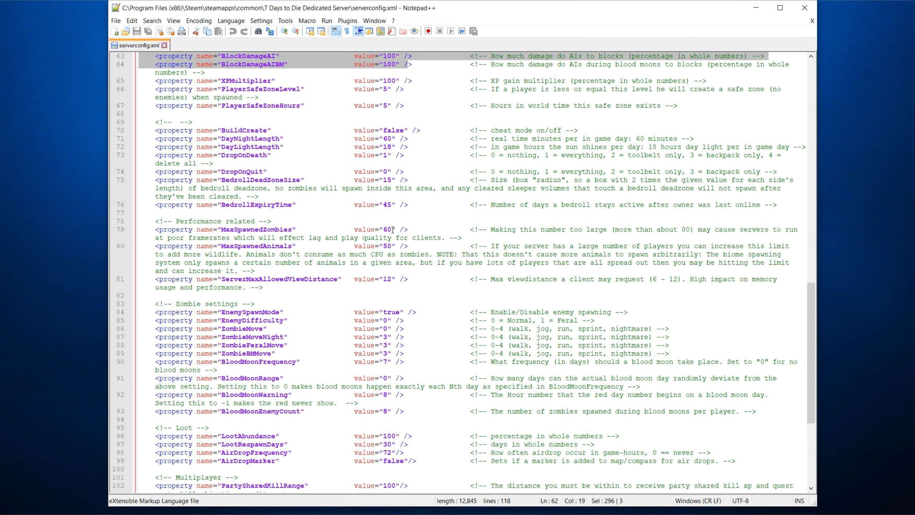
scroll("down", 3)
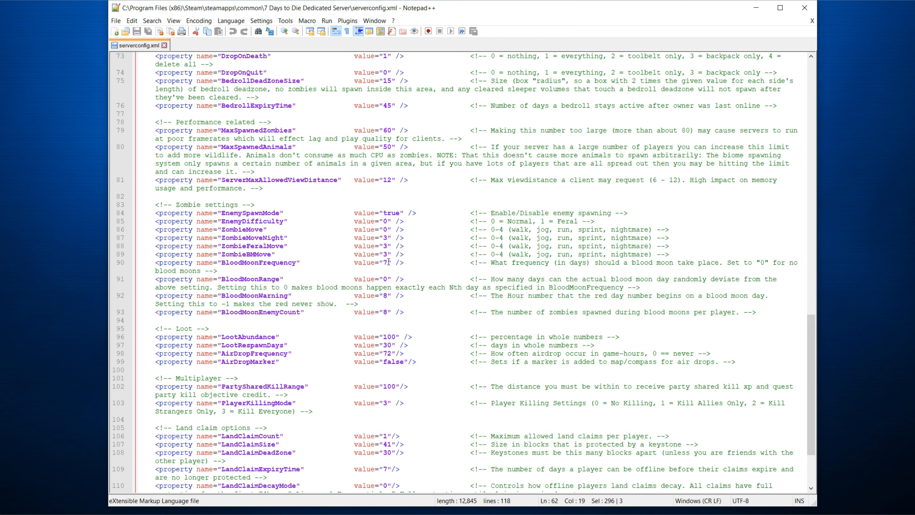
left_click(388, 263)
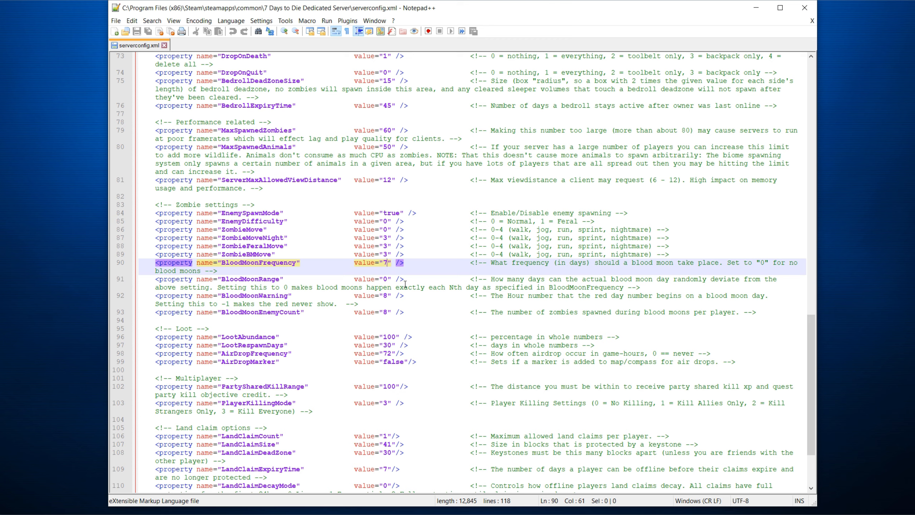
mouse_move(403, 283)
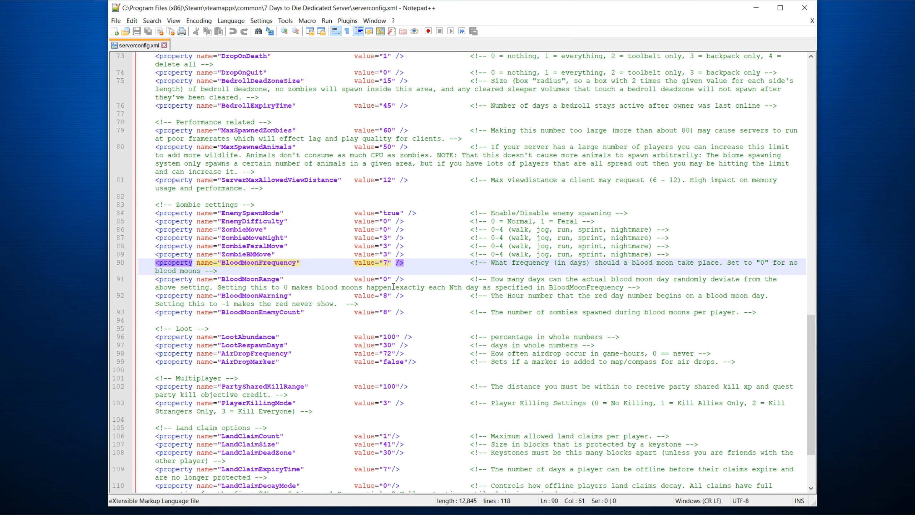
scroll("down", 3)
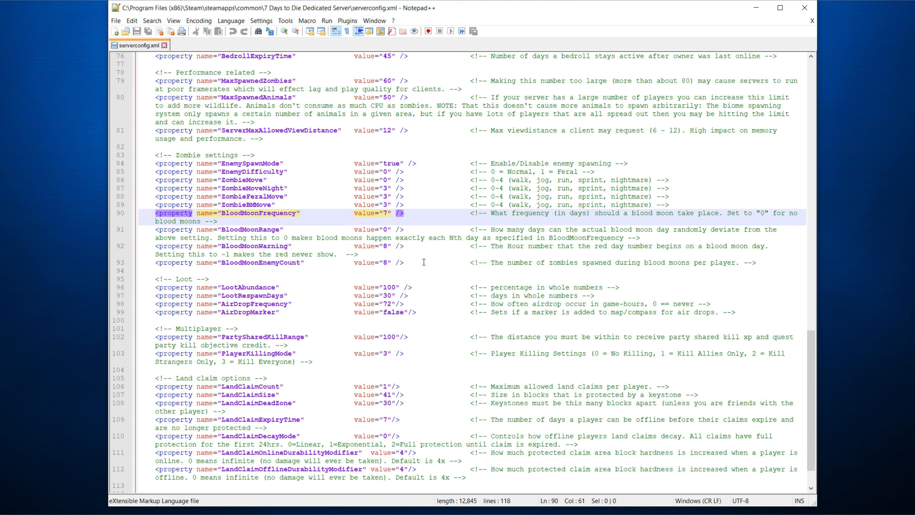
mouse_move(388, 263)
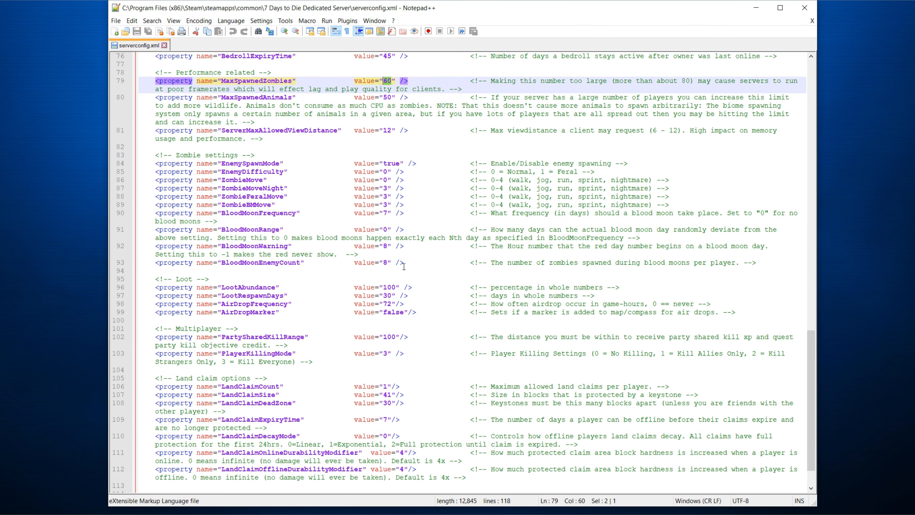
Step: Scroll to the end of serverconfig.xml and point out PartySharedKillRange 100
scroll("down", 3)
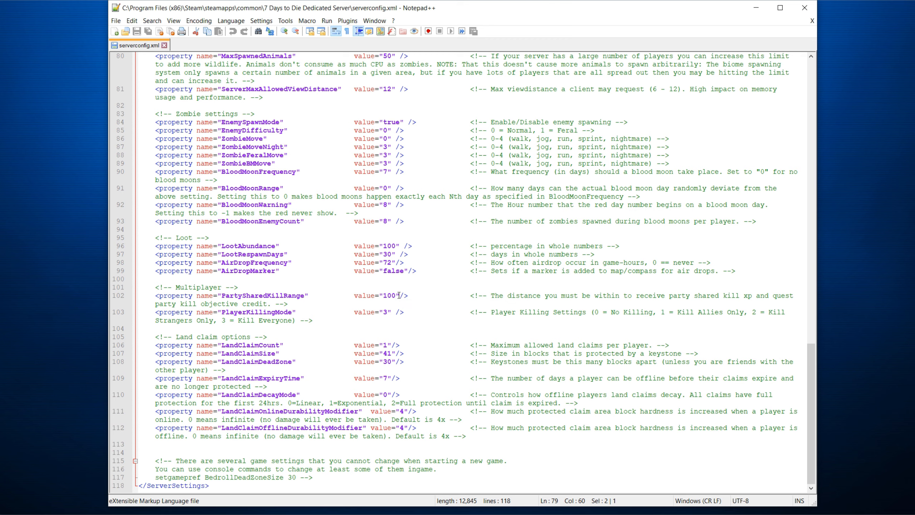
left_click(397, 295)
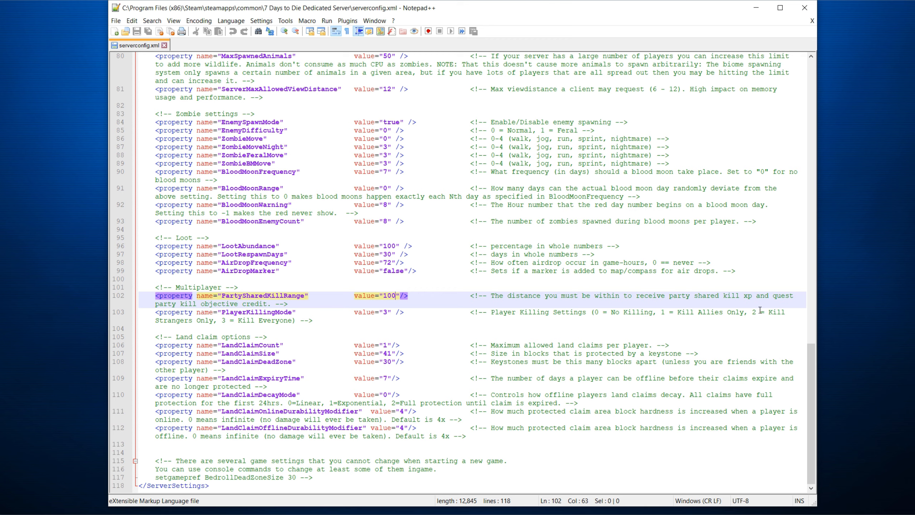
mouse_move(416, 308)
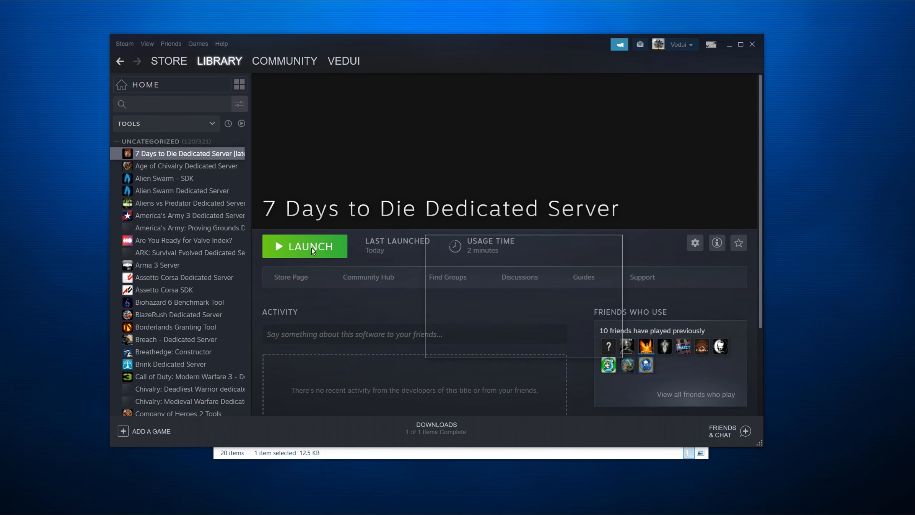
Step: Launch the dedicated server from Steam, then stop it with the 'shutdown' console command
left_click(304, 245)
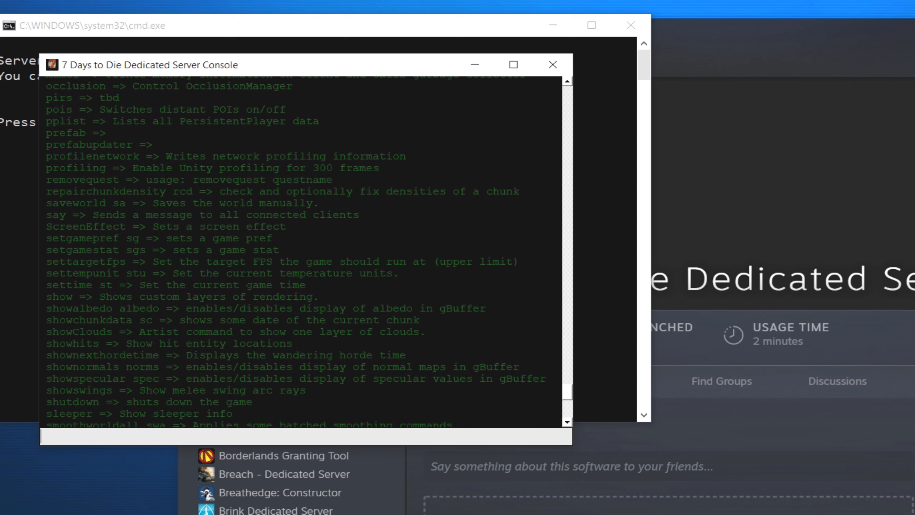
scroll("down", 3)
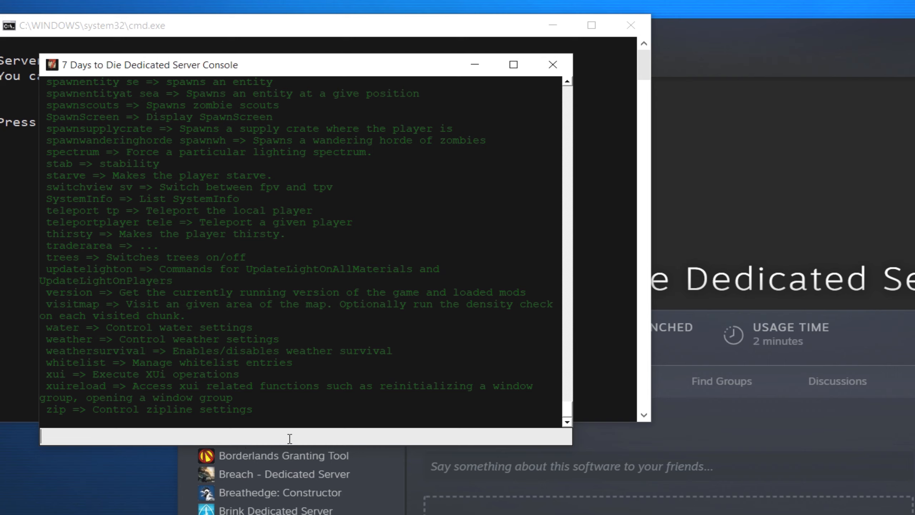
type("shutdown")
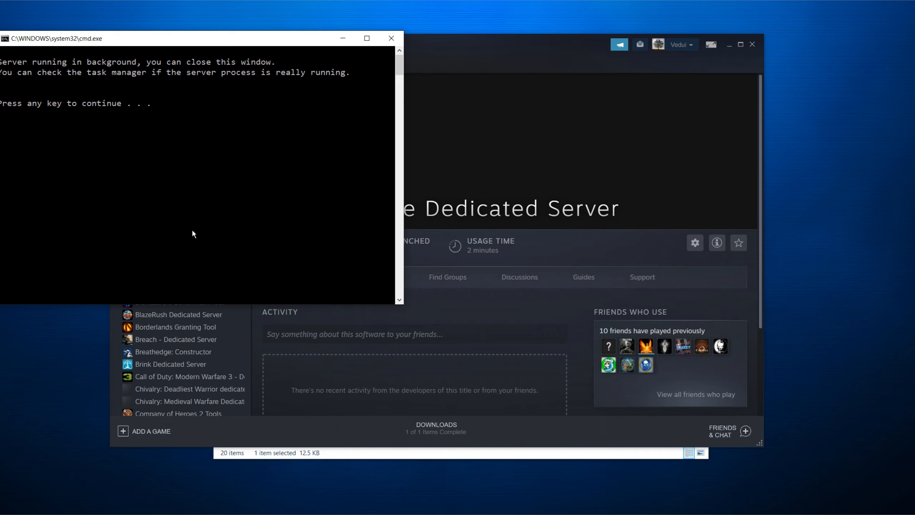
mouse_move(212, 225)
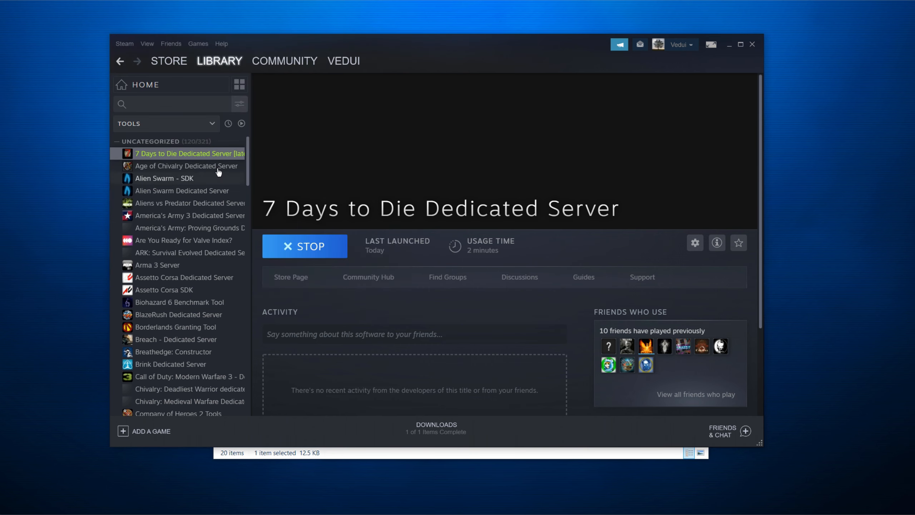
Step: Open the output_log_dedi file from the 7DaysToDieServer_Data folder in Notepad
left_click(303, 246)
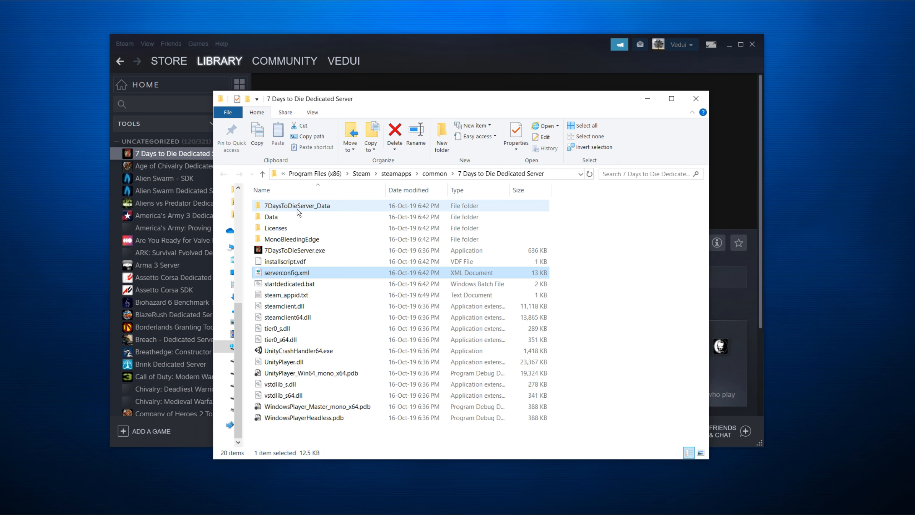
double_click(298, 205)
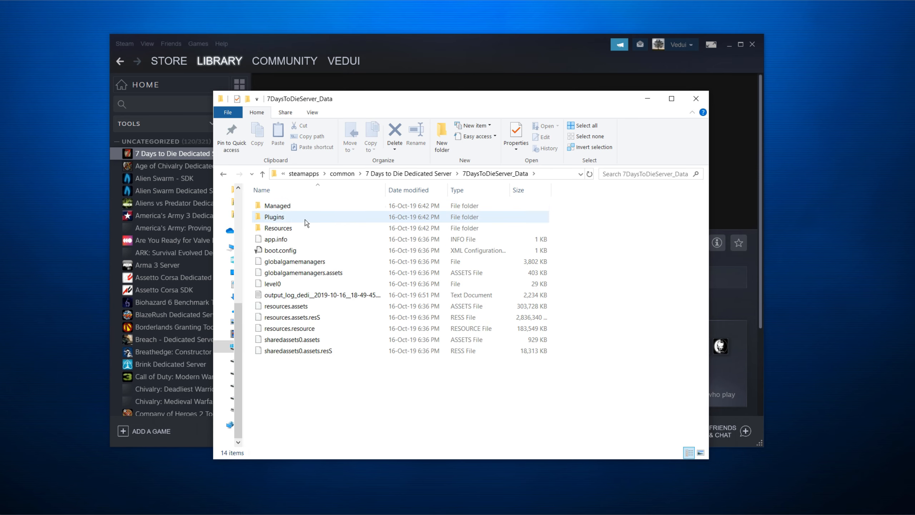
left_click(321, 294)
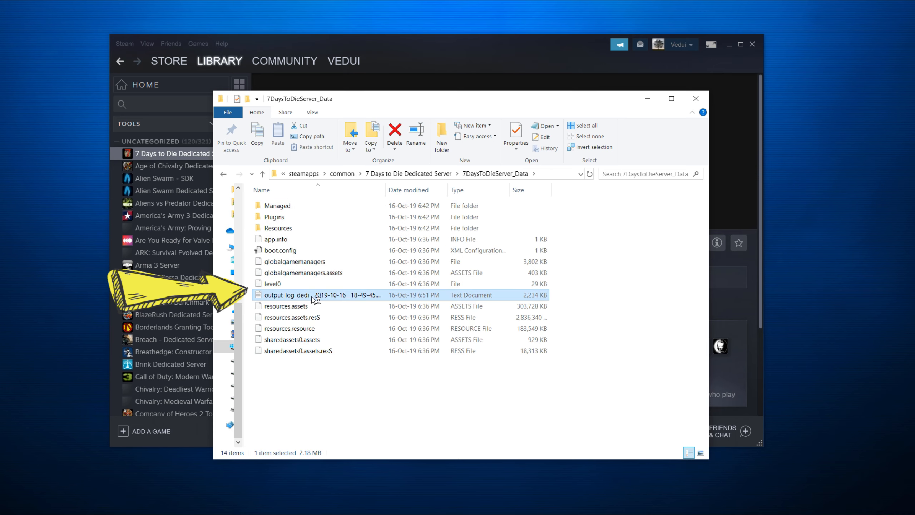
double_click(321, 294)
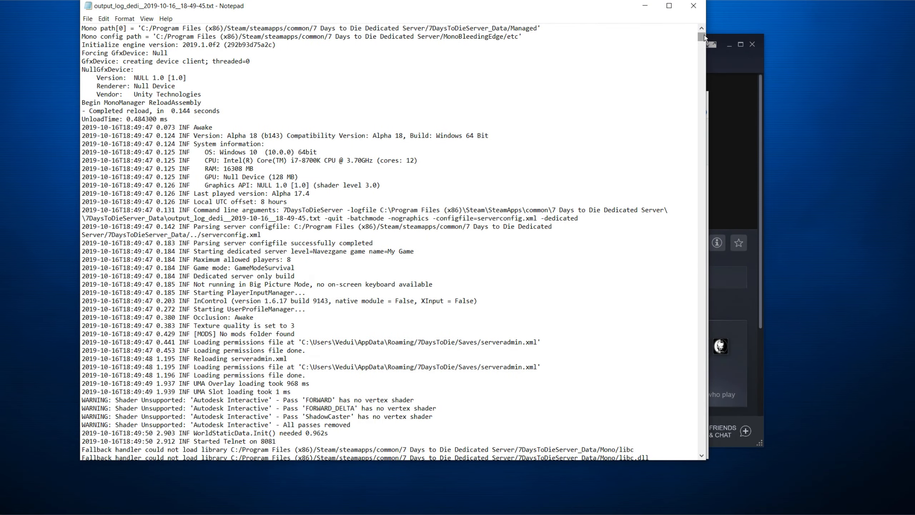
Step: Scroll through the log from startup and Steamworks going public to the shutdown sequence
scroll("down", 3)
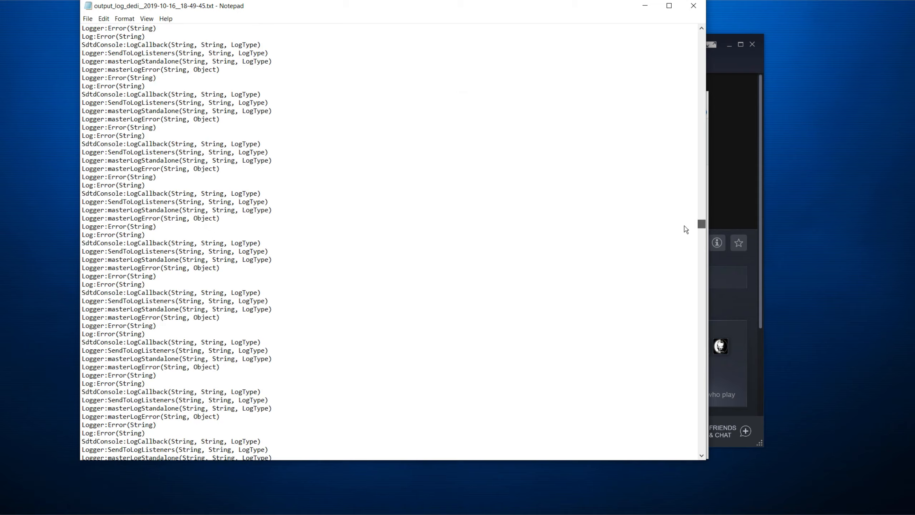
scroll("down", 3)
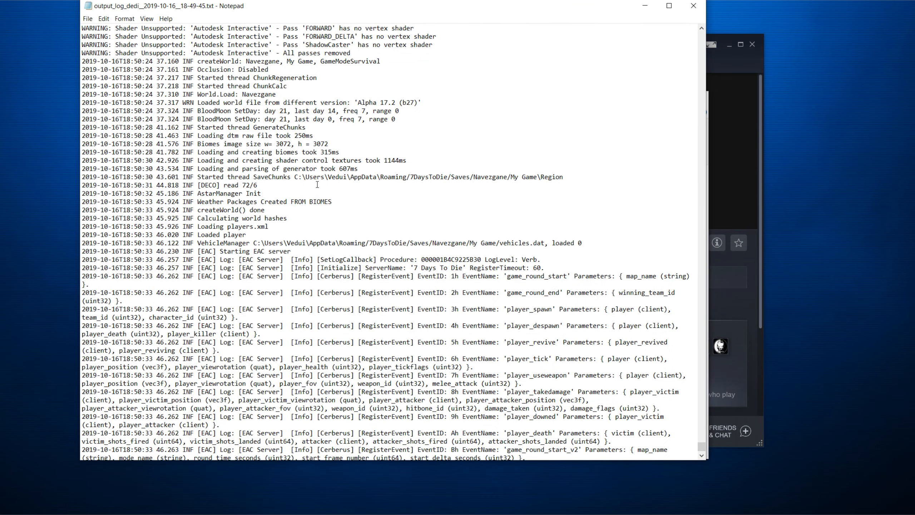
scroll("down", 3)
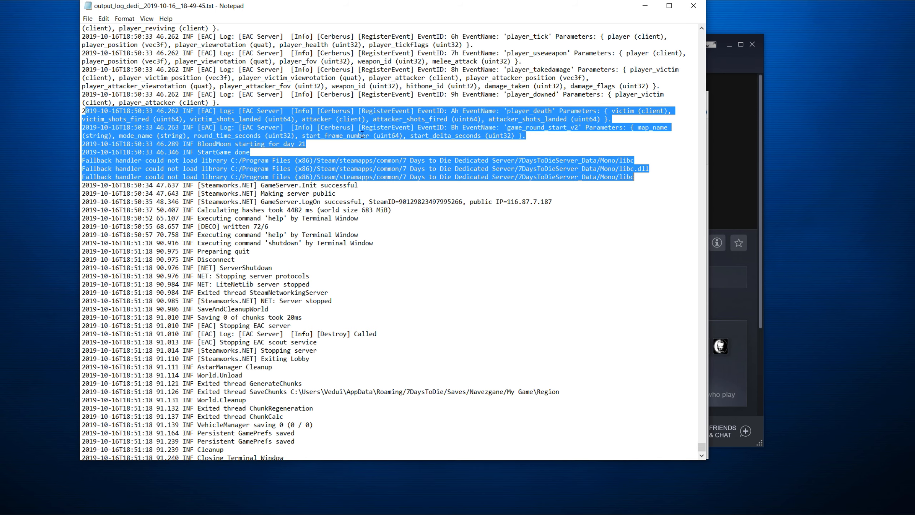
mouse_move(401, 157)
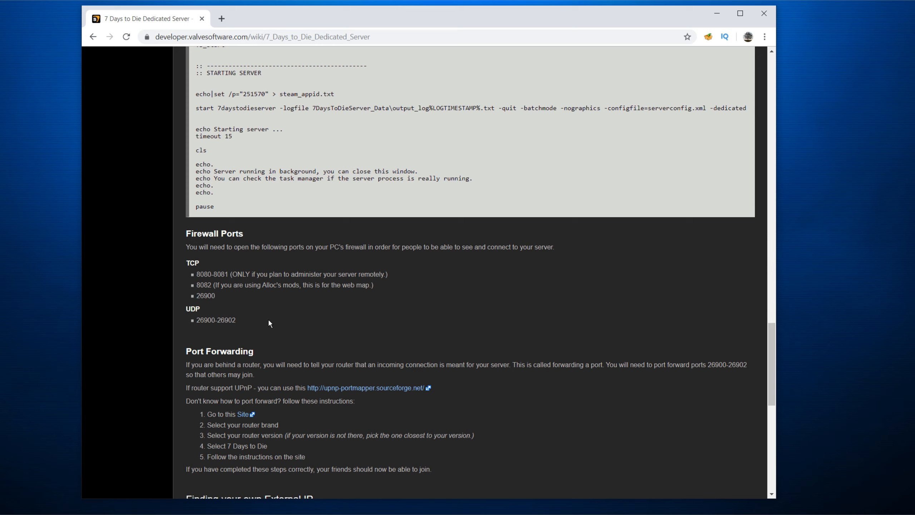
mouse_move(280, 321)
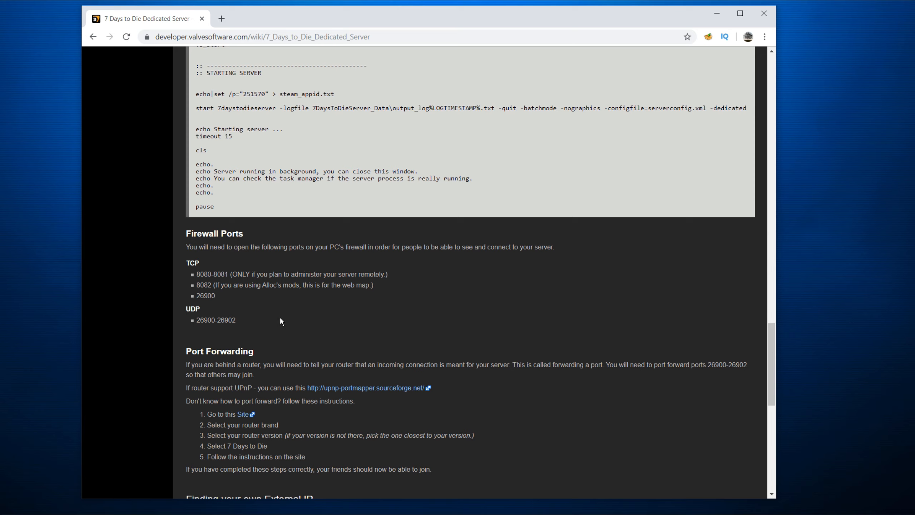
mouse_move(262, 331)
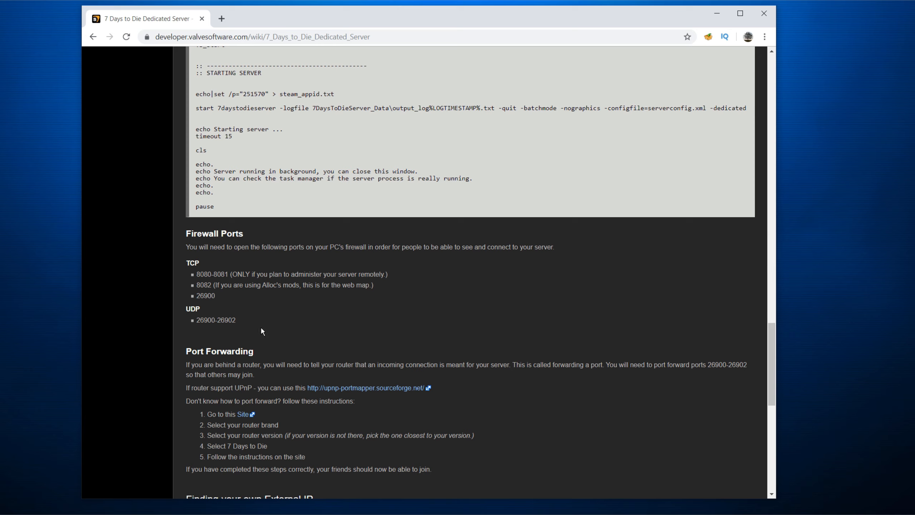
mouse_move(246, 323)
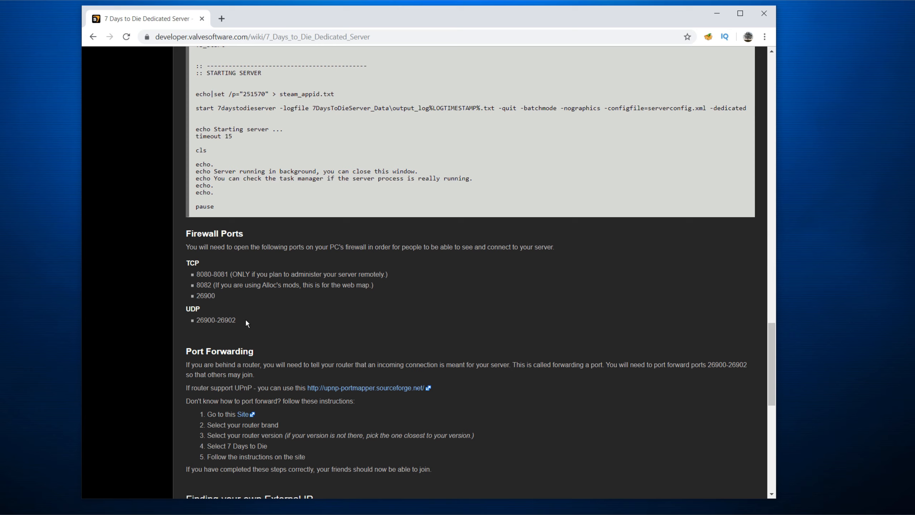
mouse_move(284, 343)
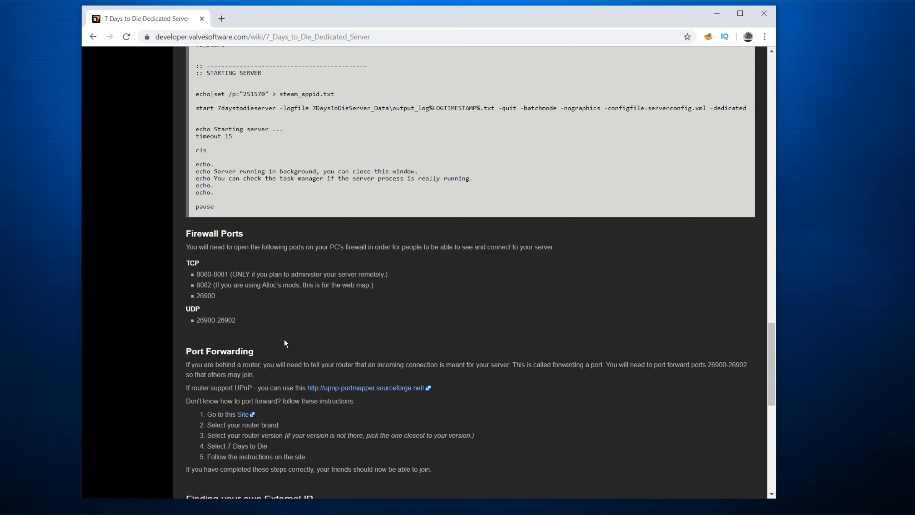
mouse_move(254, 312)
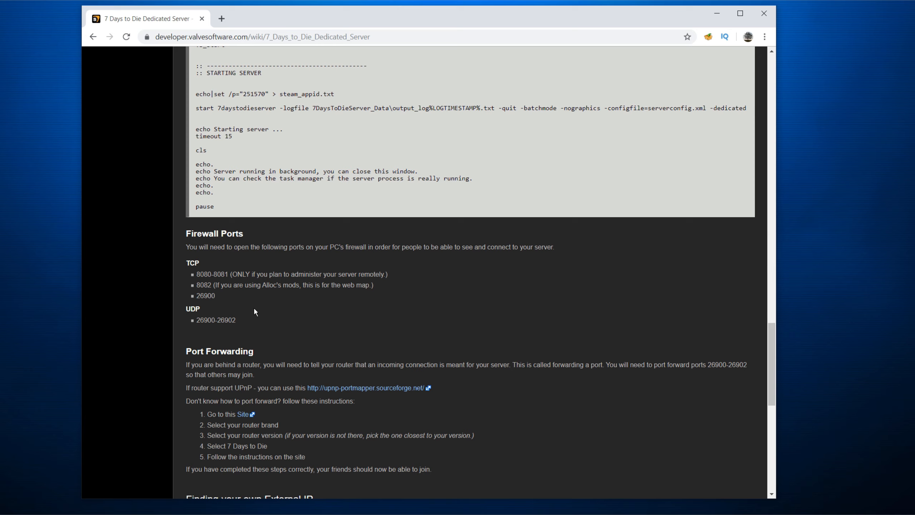
mouse_move(244, 309)
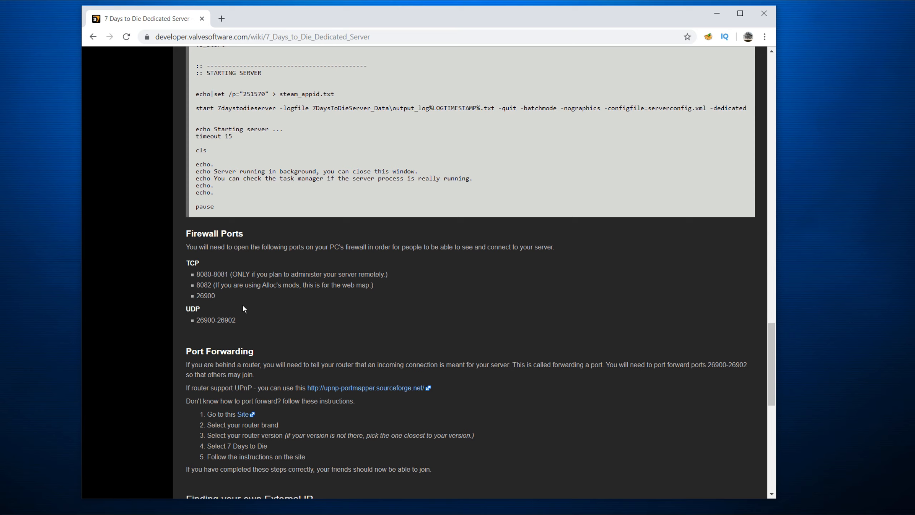
mouse_move(208, 284)
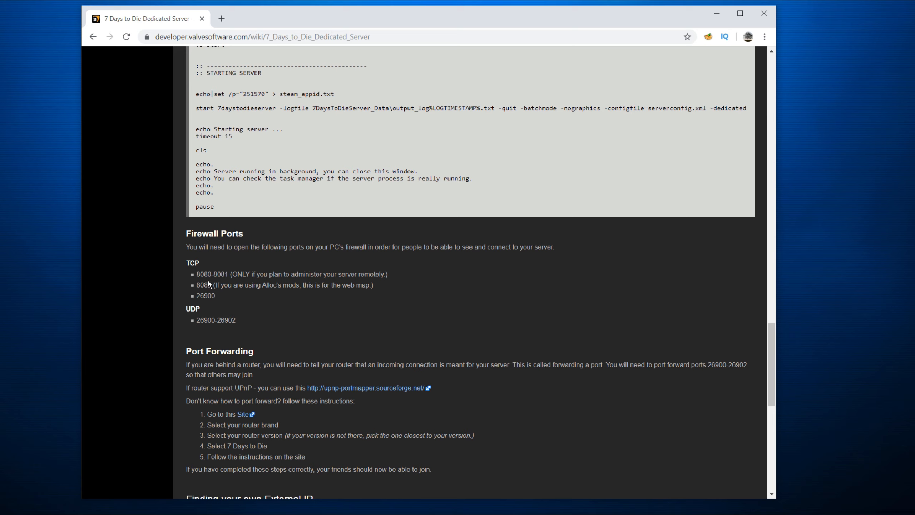
left_click_drag(196, 274, 321, 274)
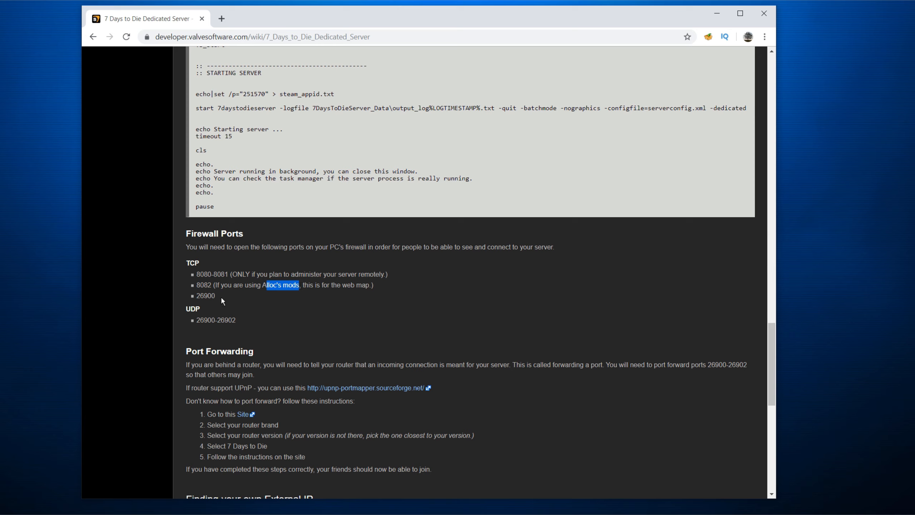
double_click(205, 296)
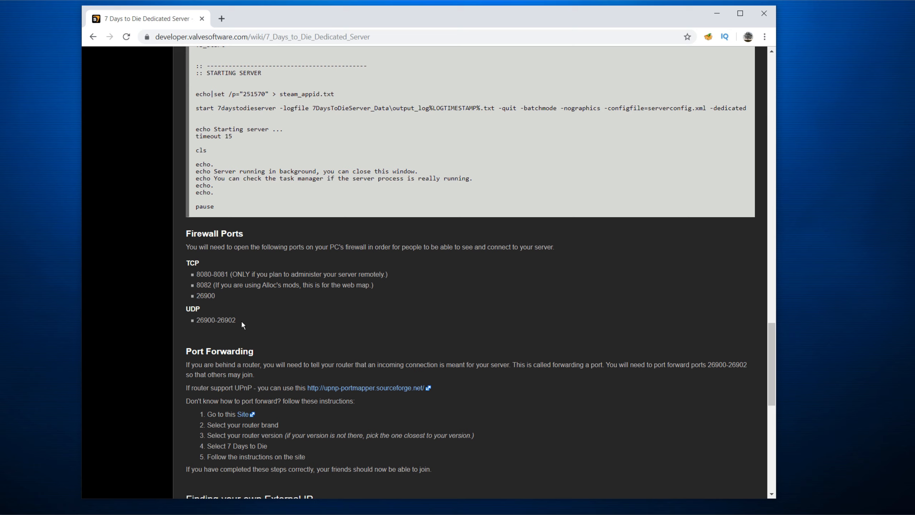
double_click(216, 320)
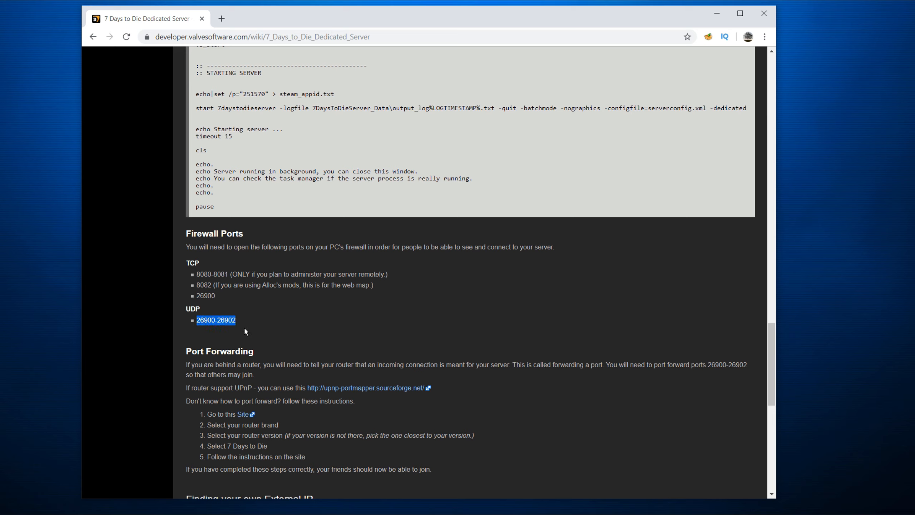
mouse_move(248, 319)
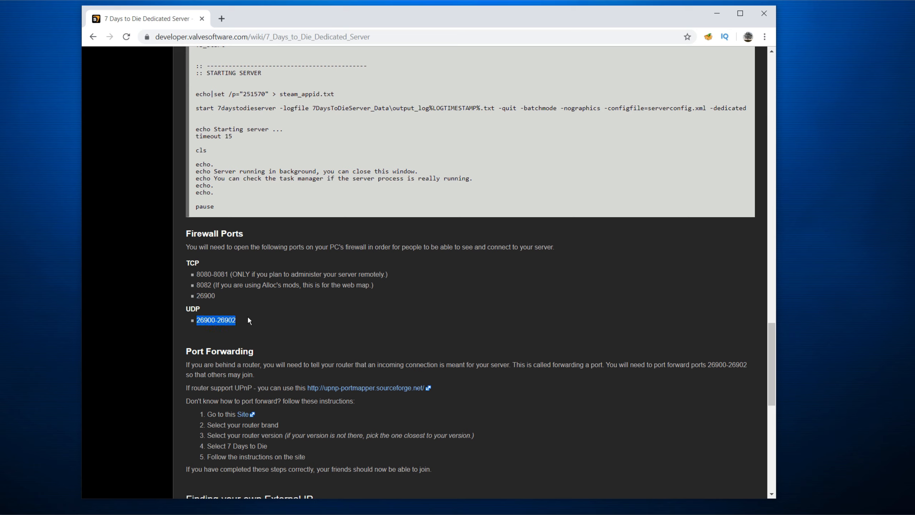
mouse_move(285, 329)
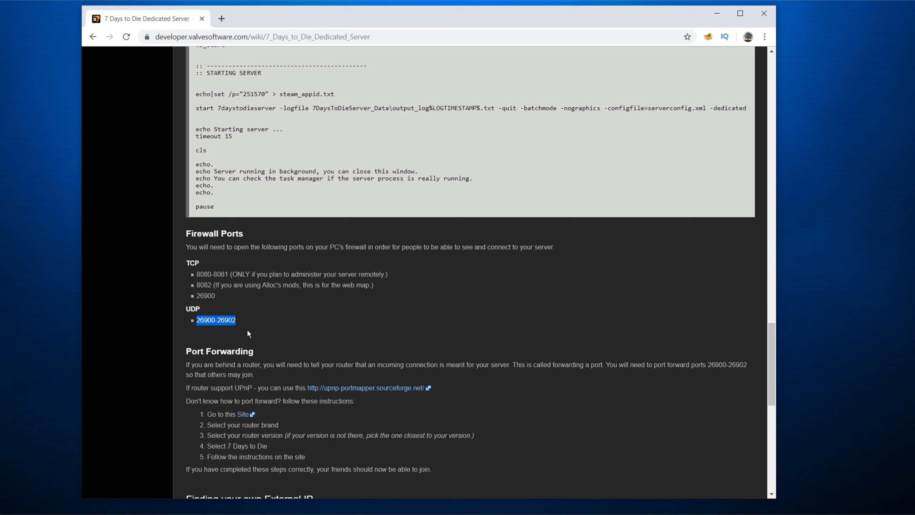
mouse_move(254, 337)
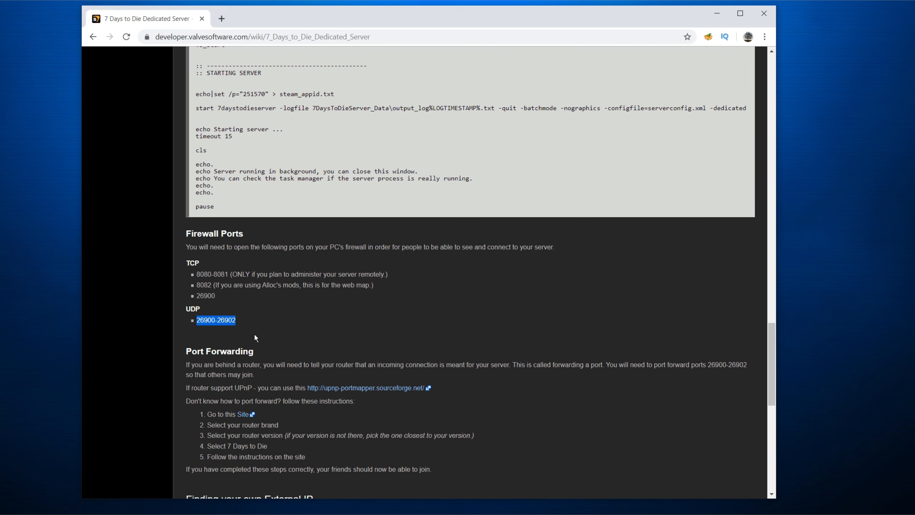
scroll("down", 3)
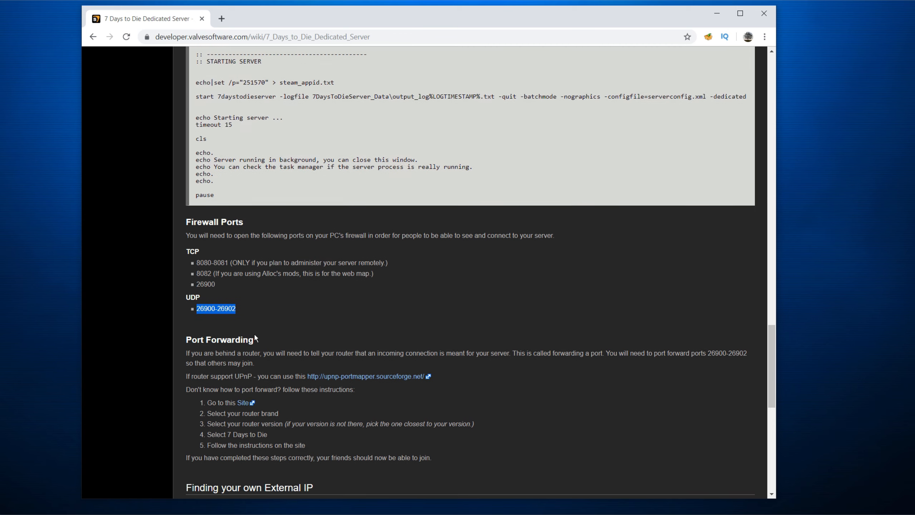
scroll("down", 3)
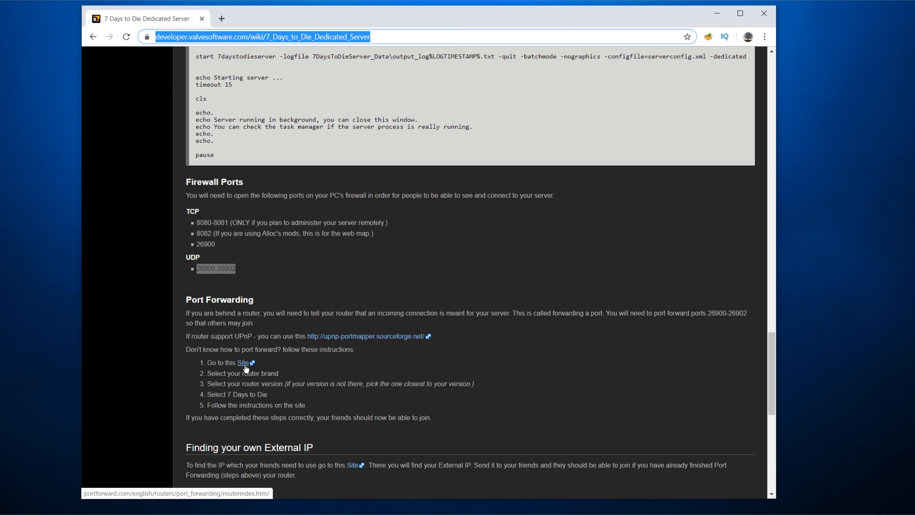
Step: Follow the wiki's 'Site' link to the PortForward.com D-Link DIR-809 guide listing the game's TCP/UDP ports
left_click(243, 362)
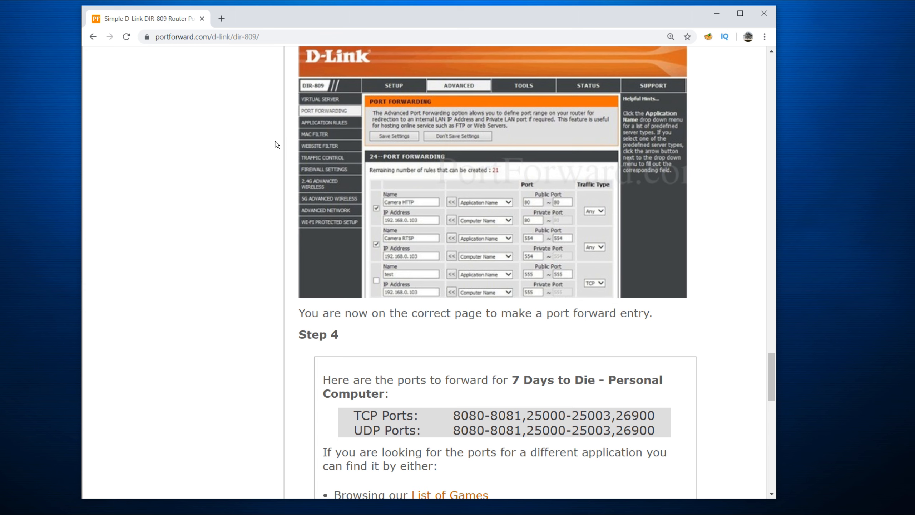
mouse_move(270, 230)
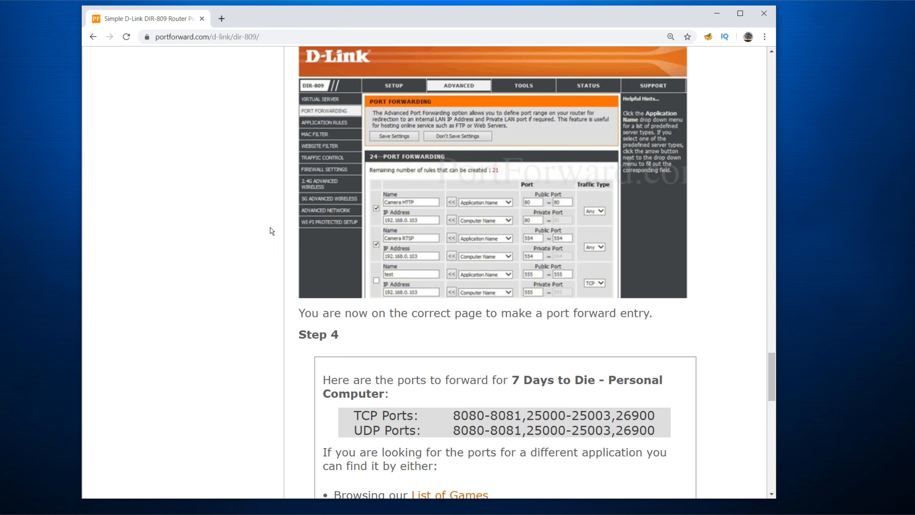
mouse_move(306, 119)
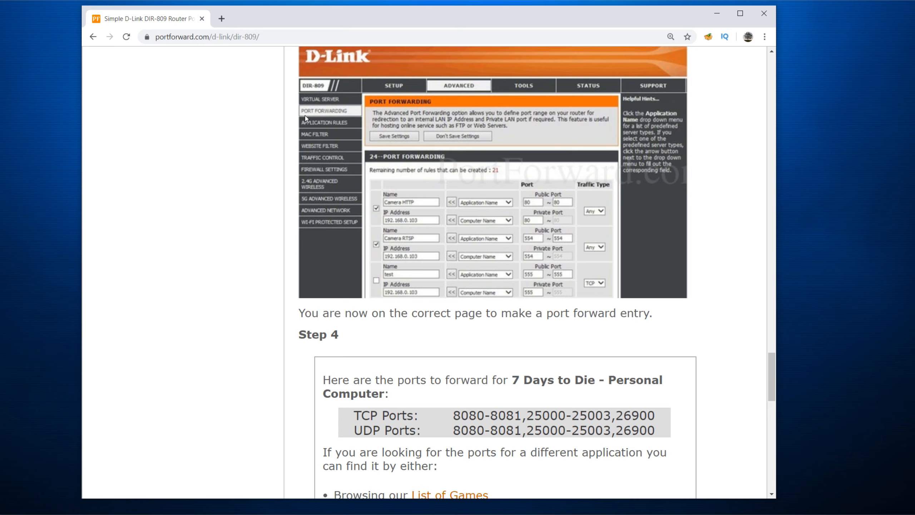
mouse_move(445, 212)
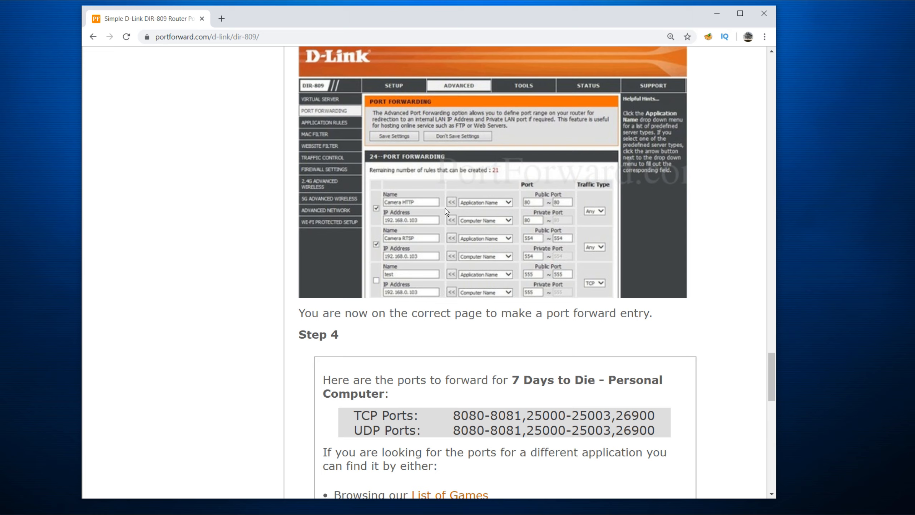
mouse_move(535, 207)
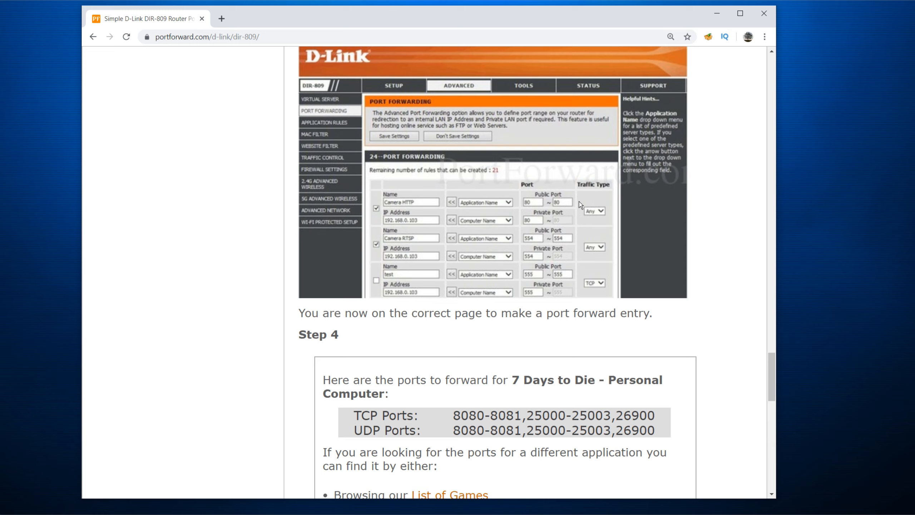
mouse_move(576, 218)
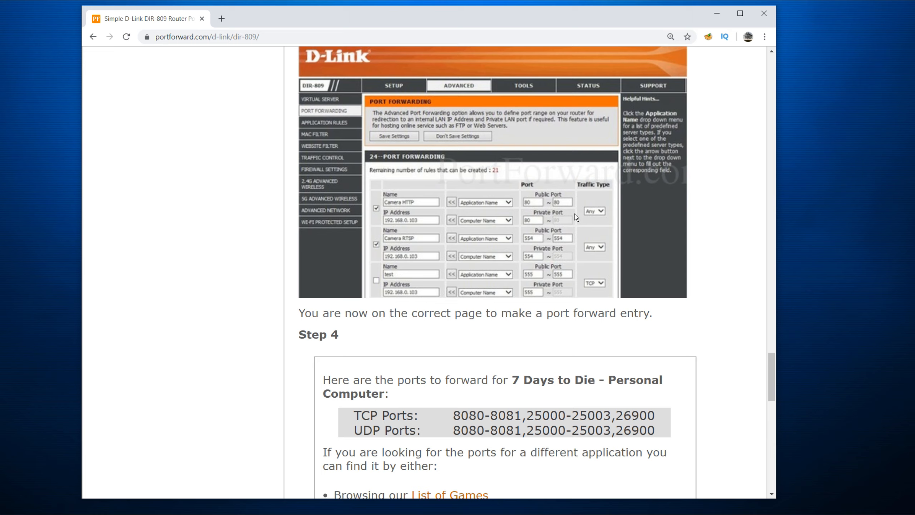
mouse_move(457, 229)
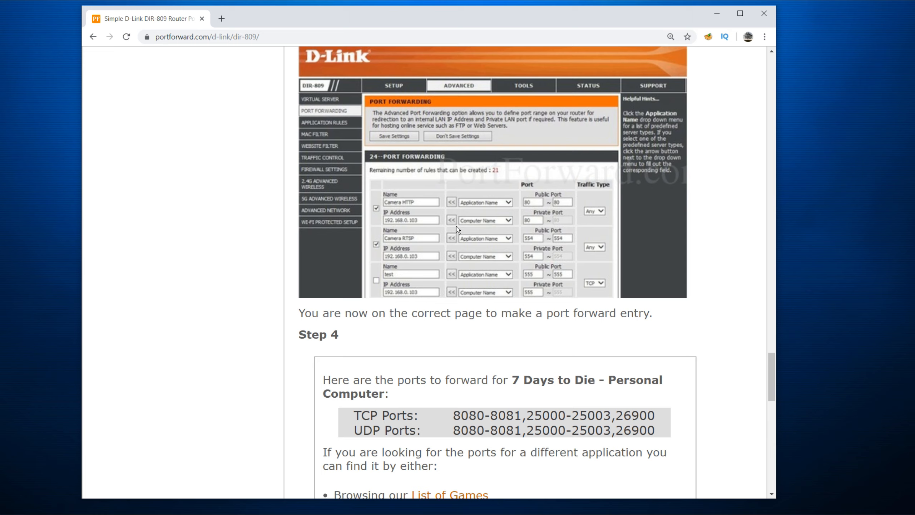
mouse_move(590, 404)
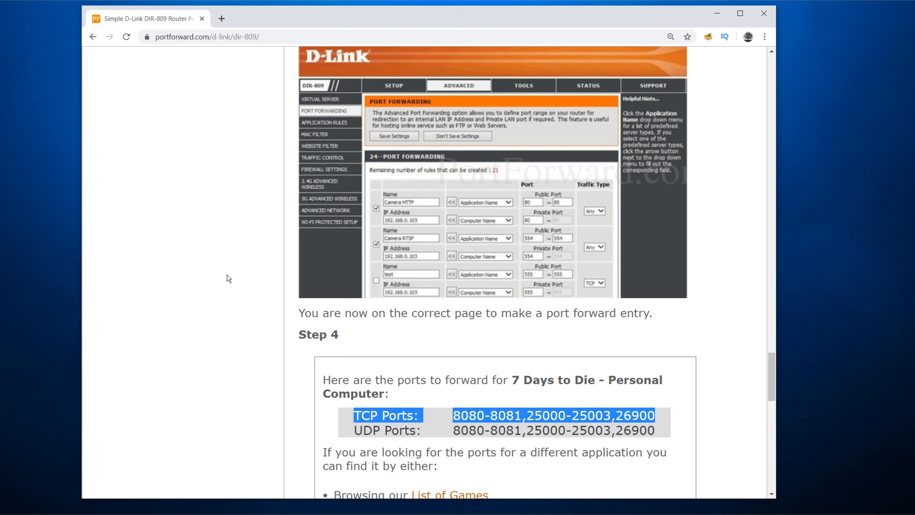
mouse_move(249, 259)
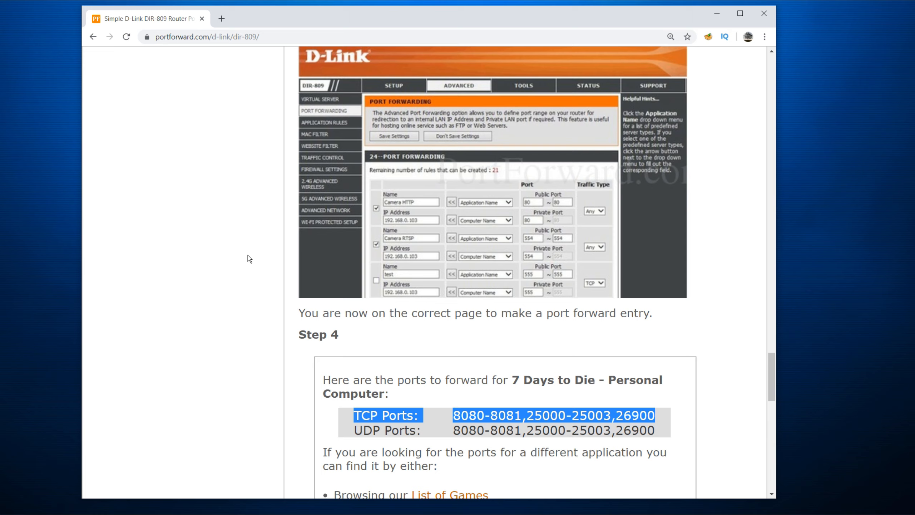
mouse_move(242, 289)
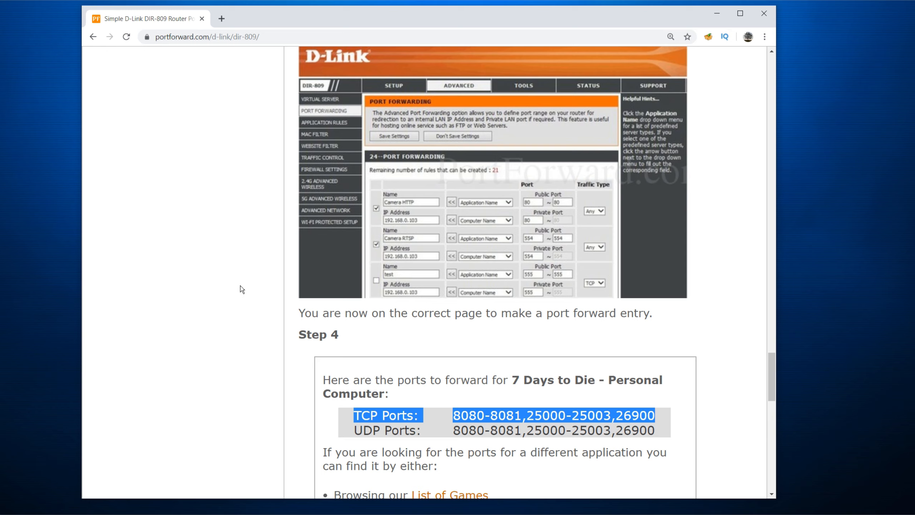
mouse_move(254, 262)
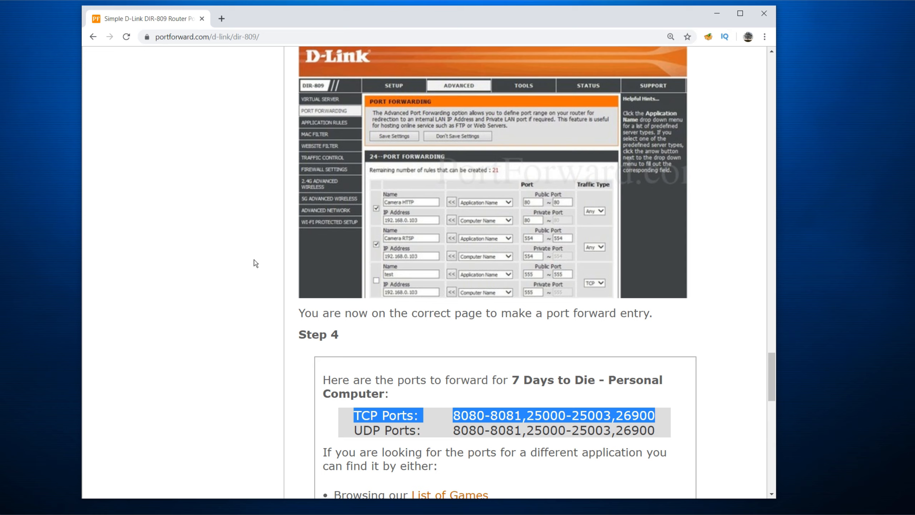